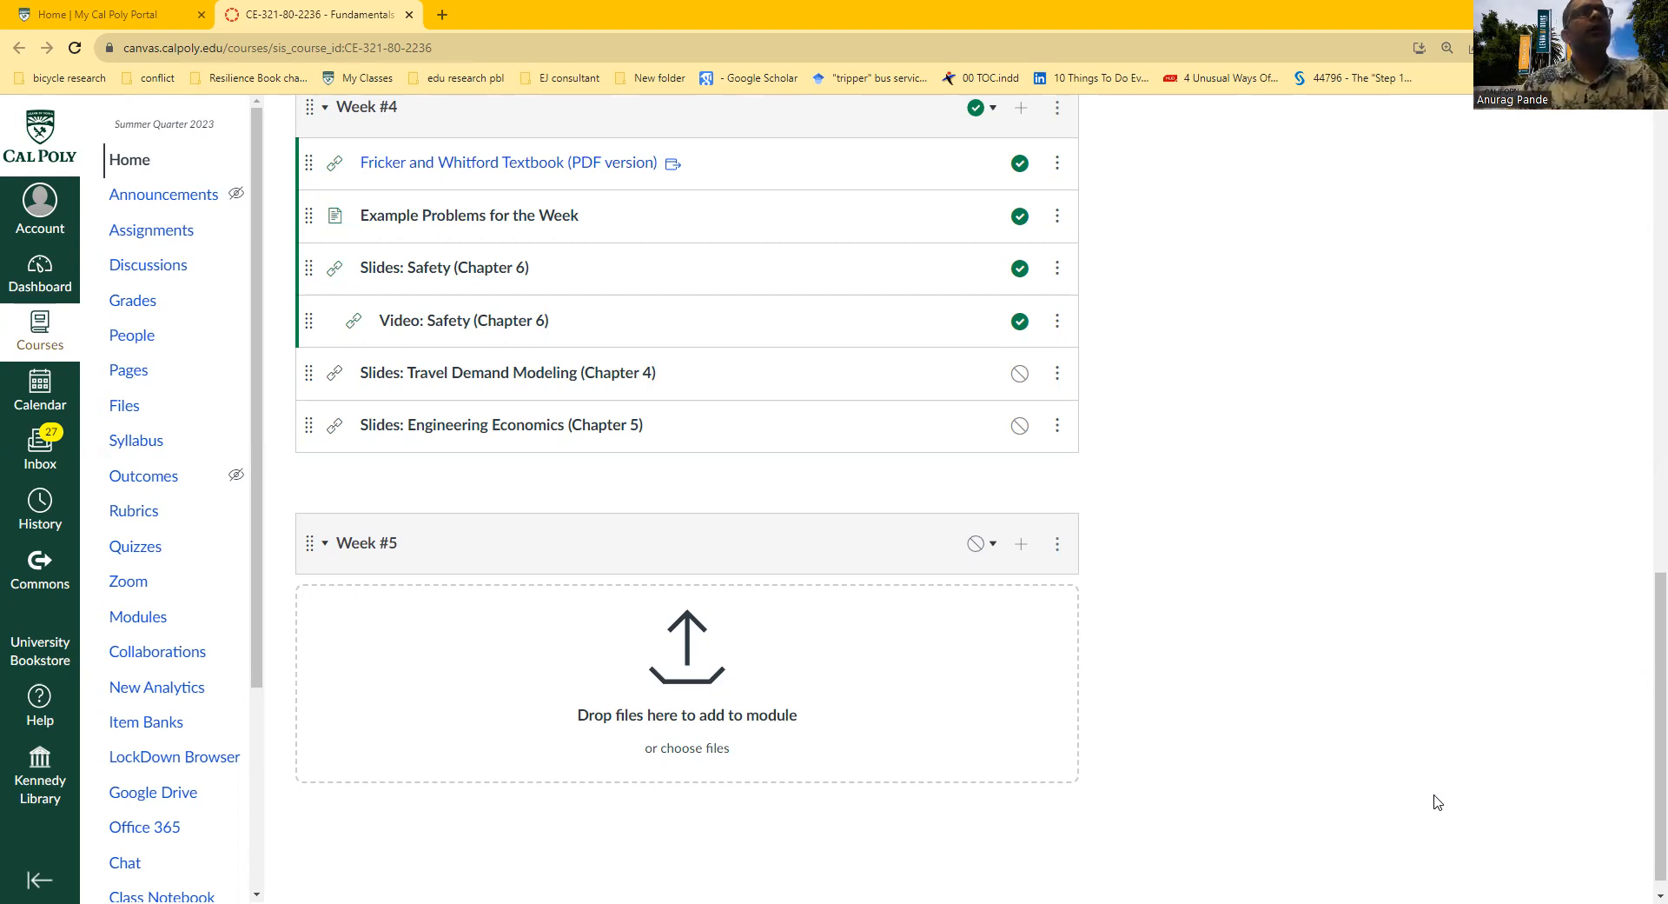
{"action": "mouse_move", "coordinate": [1466, 353]}
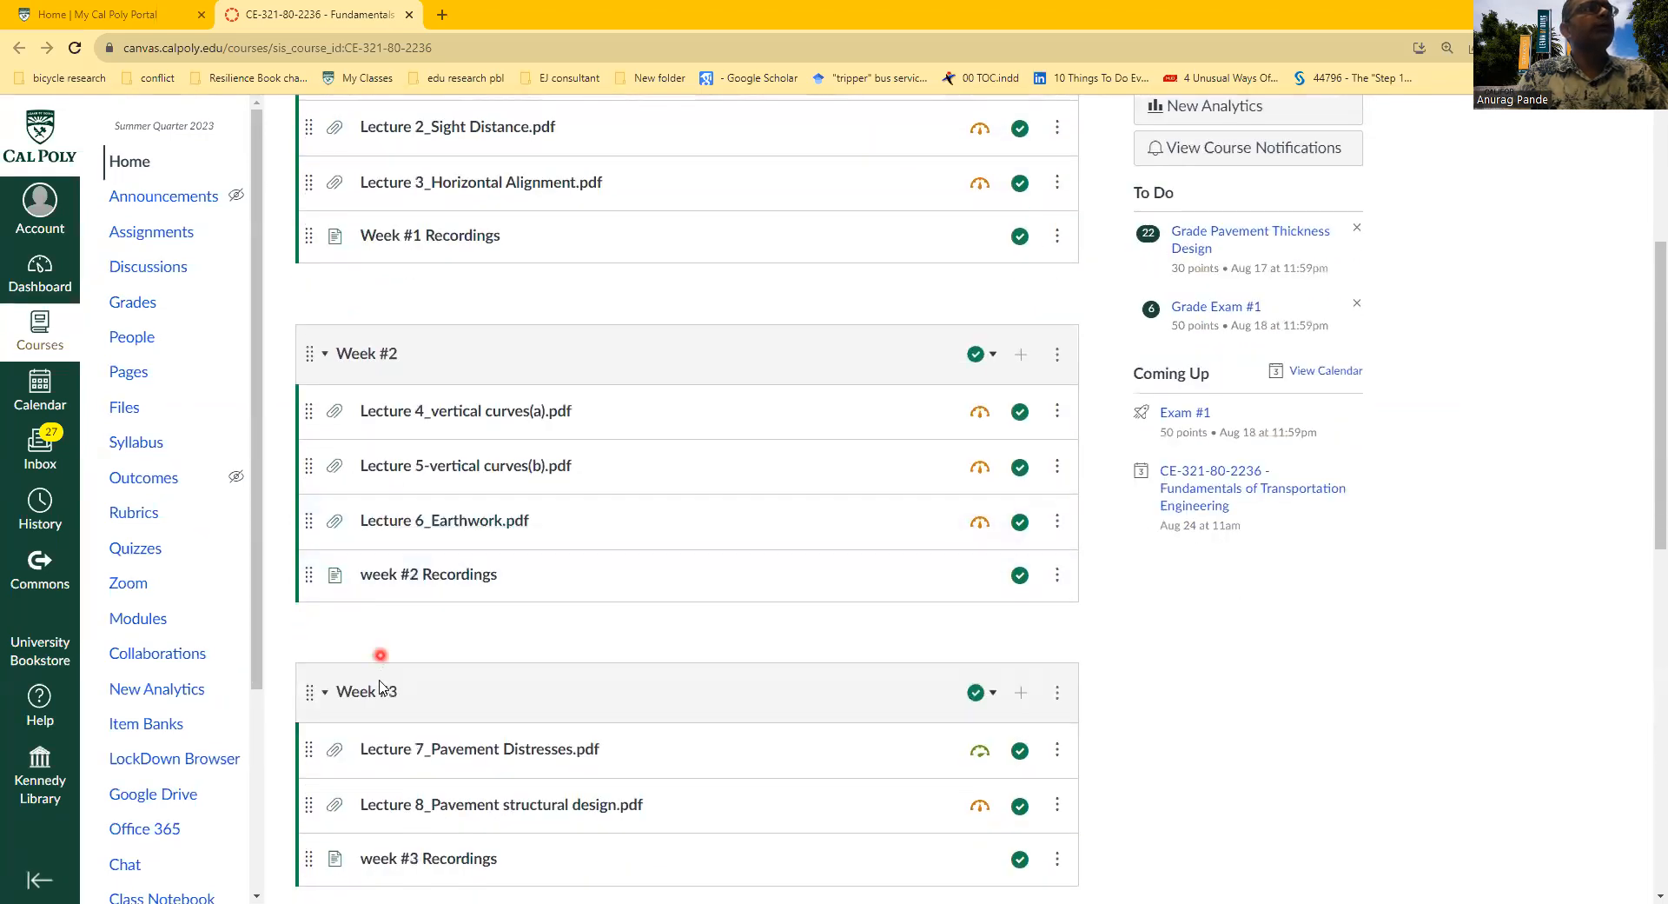
Step: Open the Fricker and Whitford Textbook (PDF version) link from Week #4 in a Dropbox tab
{"action": "scroll", "scroll_direction": "down", "scroll_amount": 3}
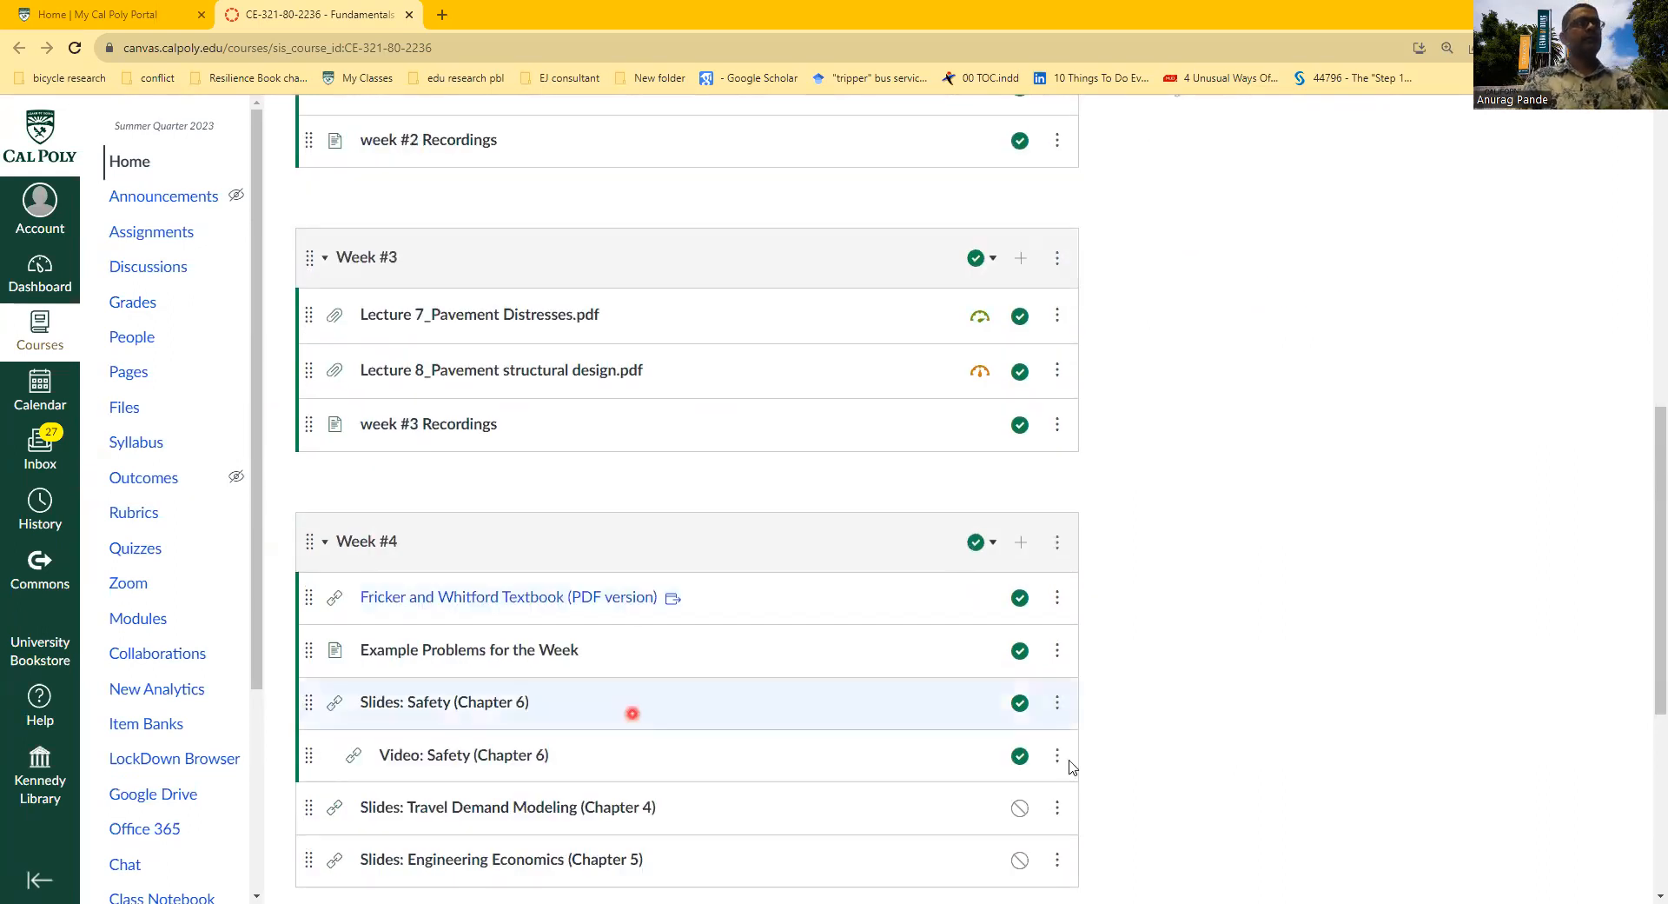
{"action": "scroll", "scroll_direction": "down", "scroll_amount": 3}
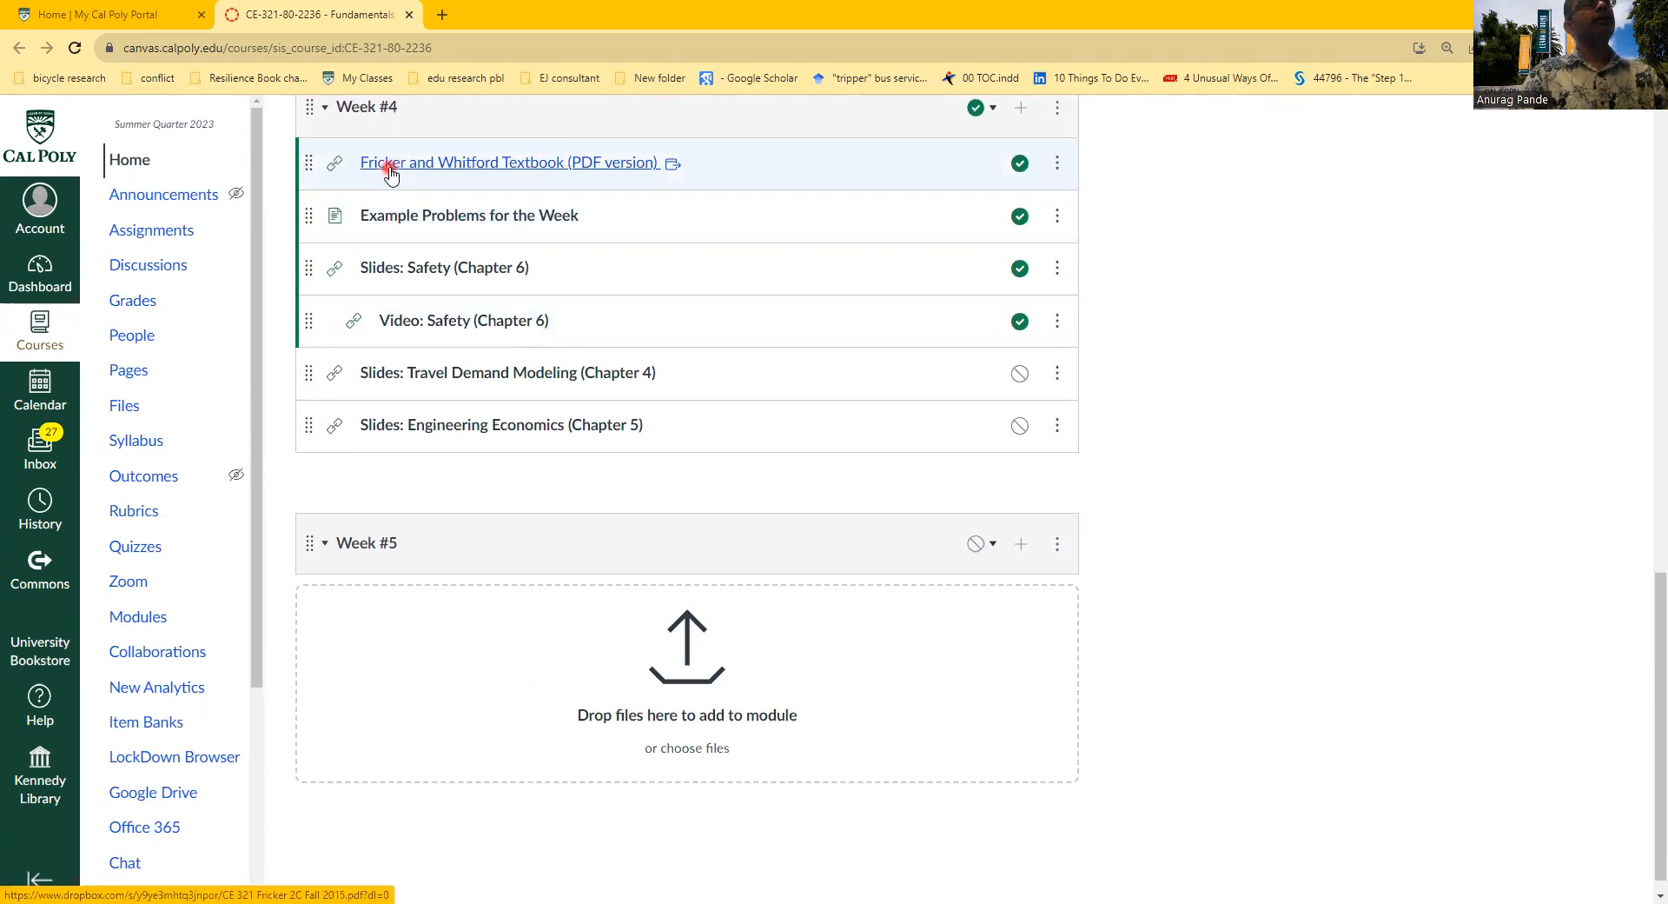
{"action": "mouse_move", "coordinate": [462, 171]}
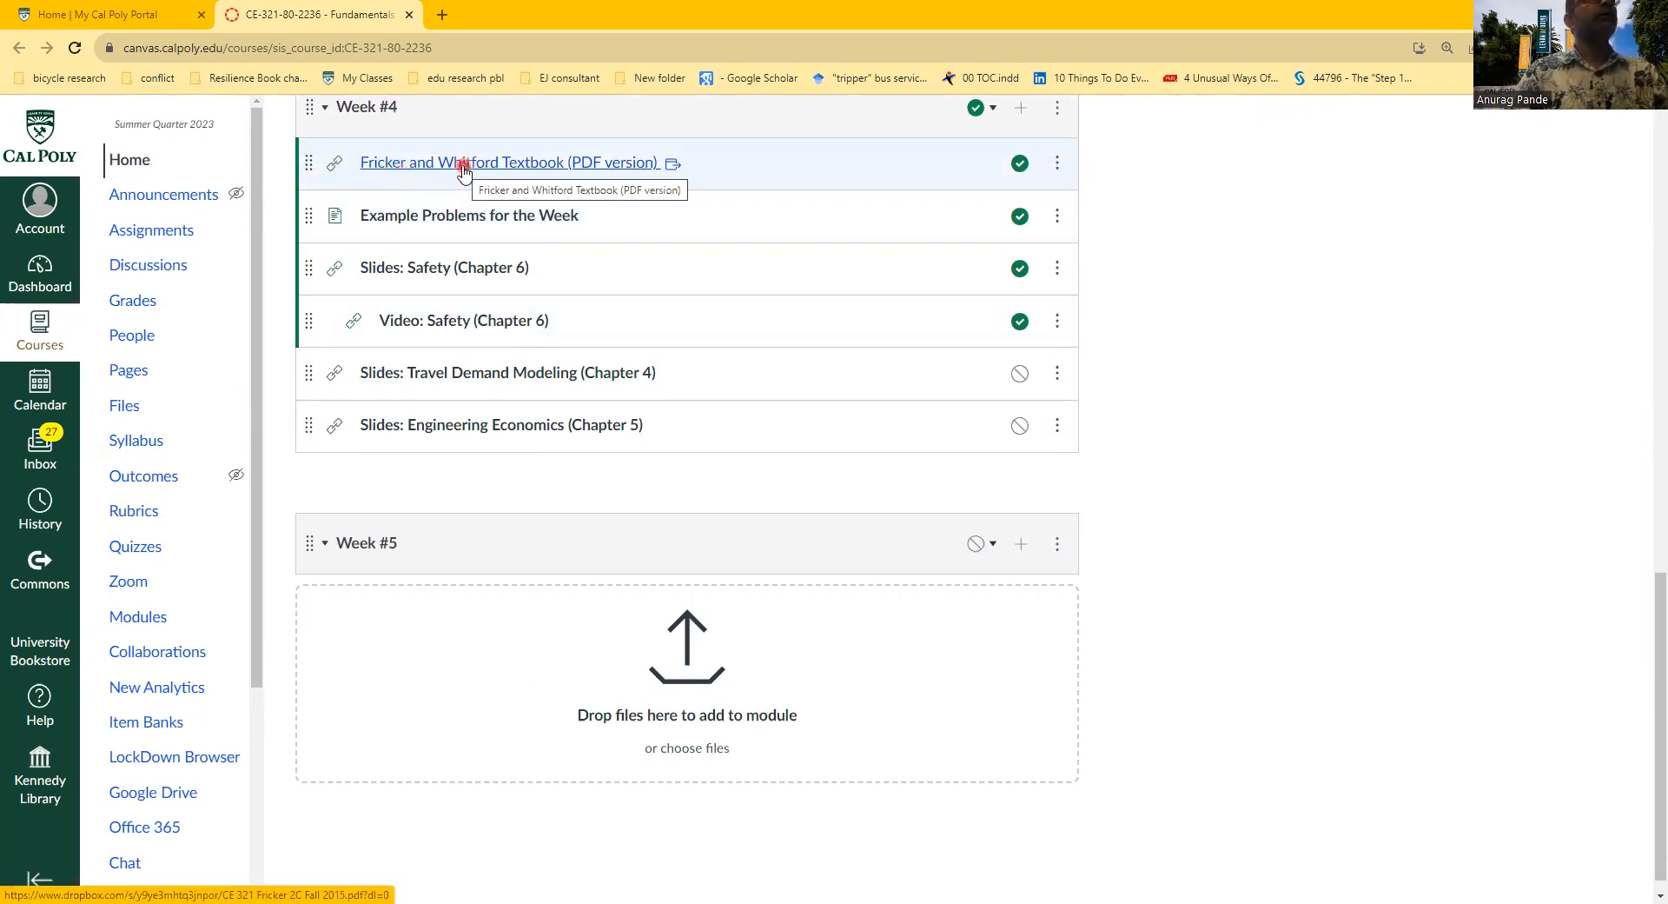
{"action": "left_click", "coordinate": [510, 162]}
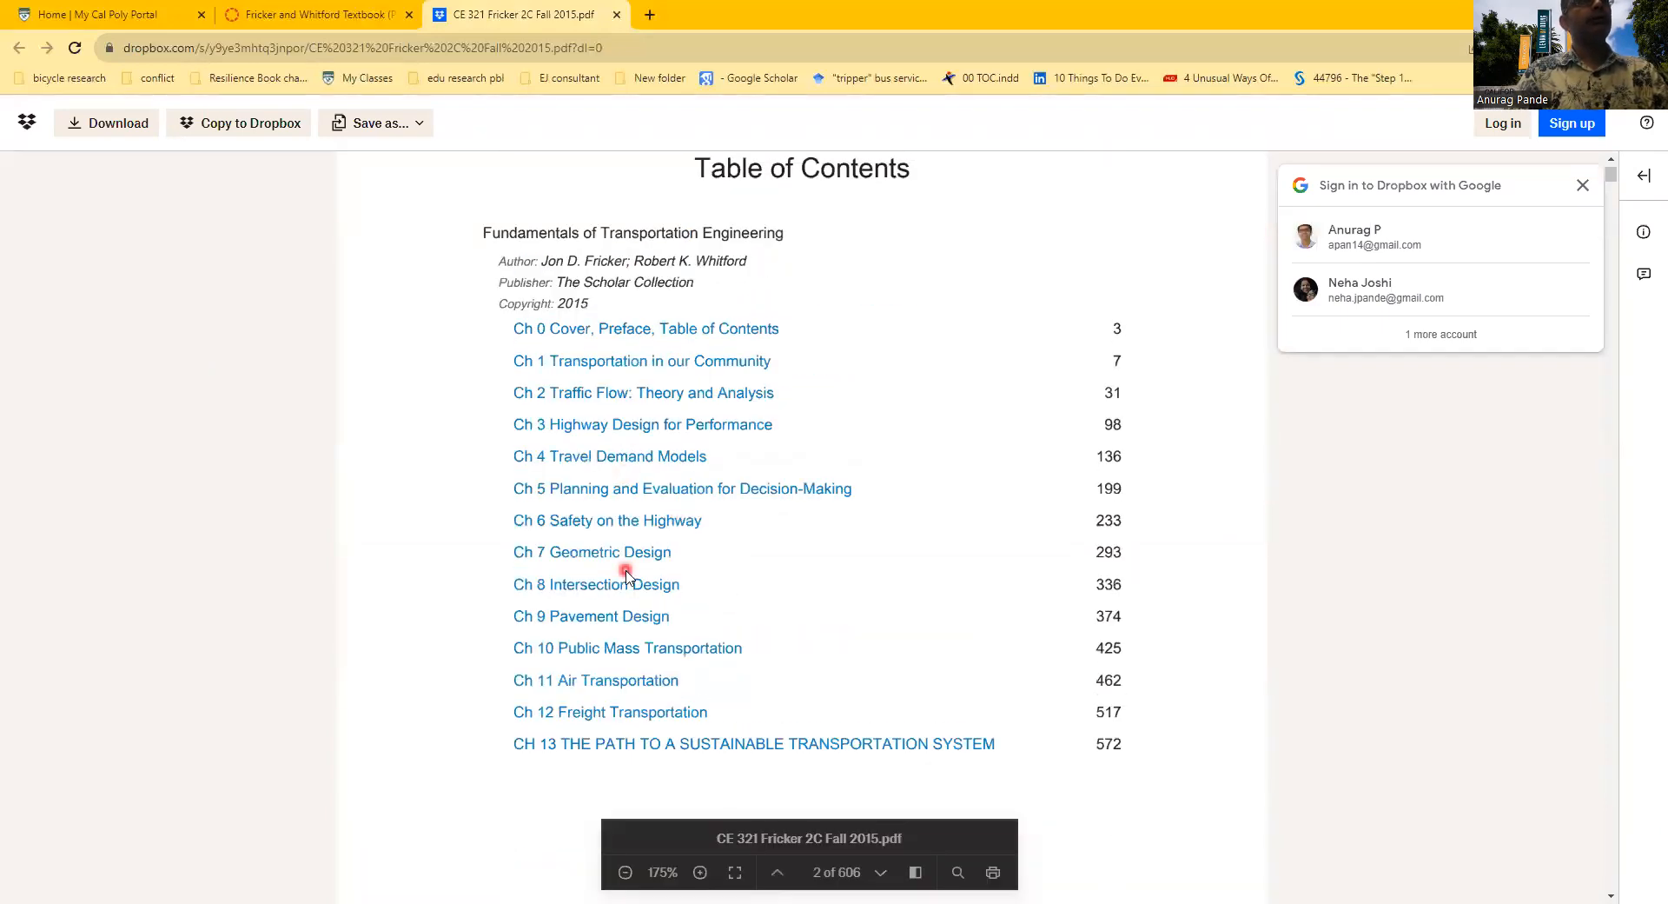
{"action": "mouse_move", "coordinate": [596, 503]}
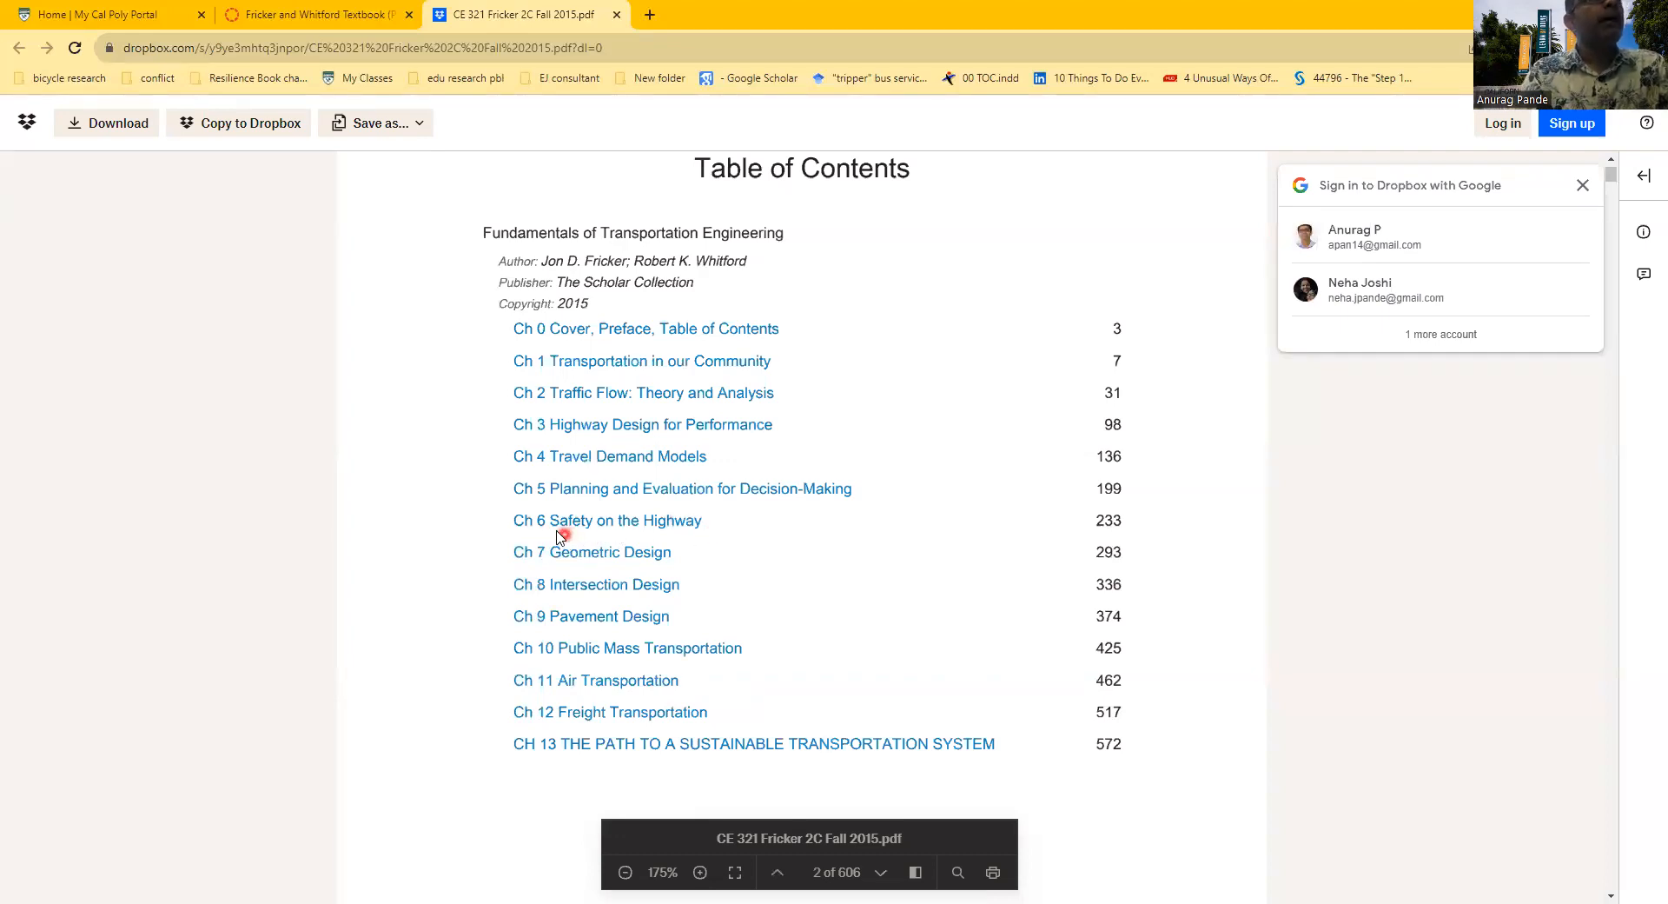
{"action": "mouse_move", "coordinate": [593, 460]}
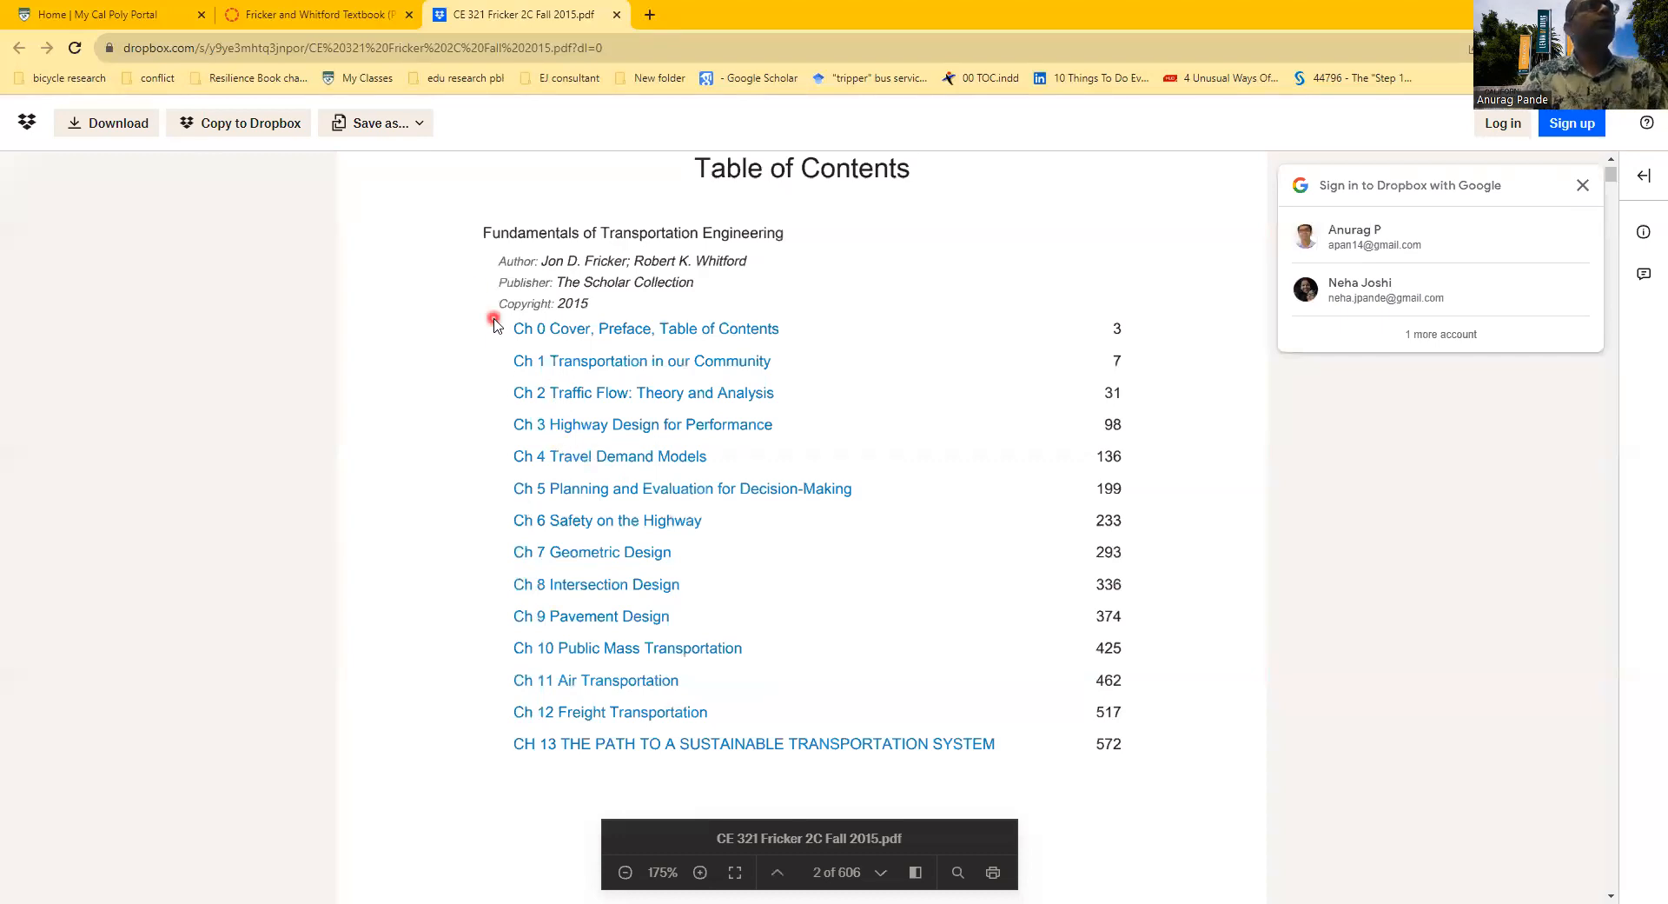
{"action": "left_click", "coordinate": [314, 13]}
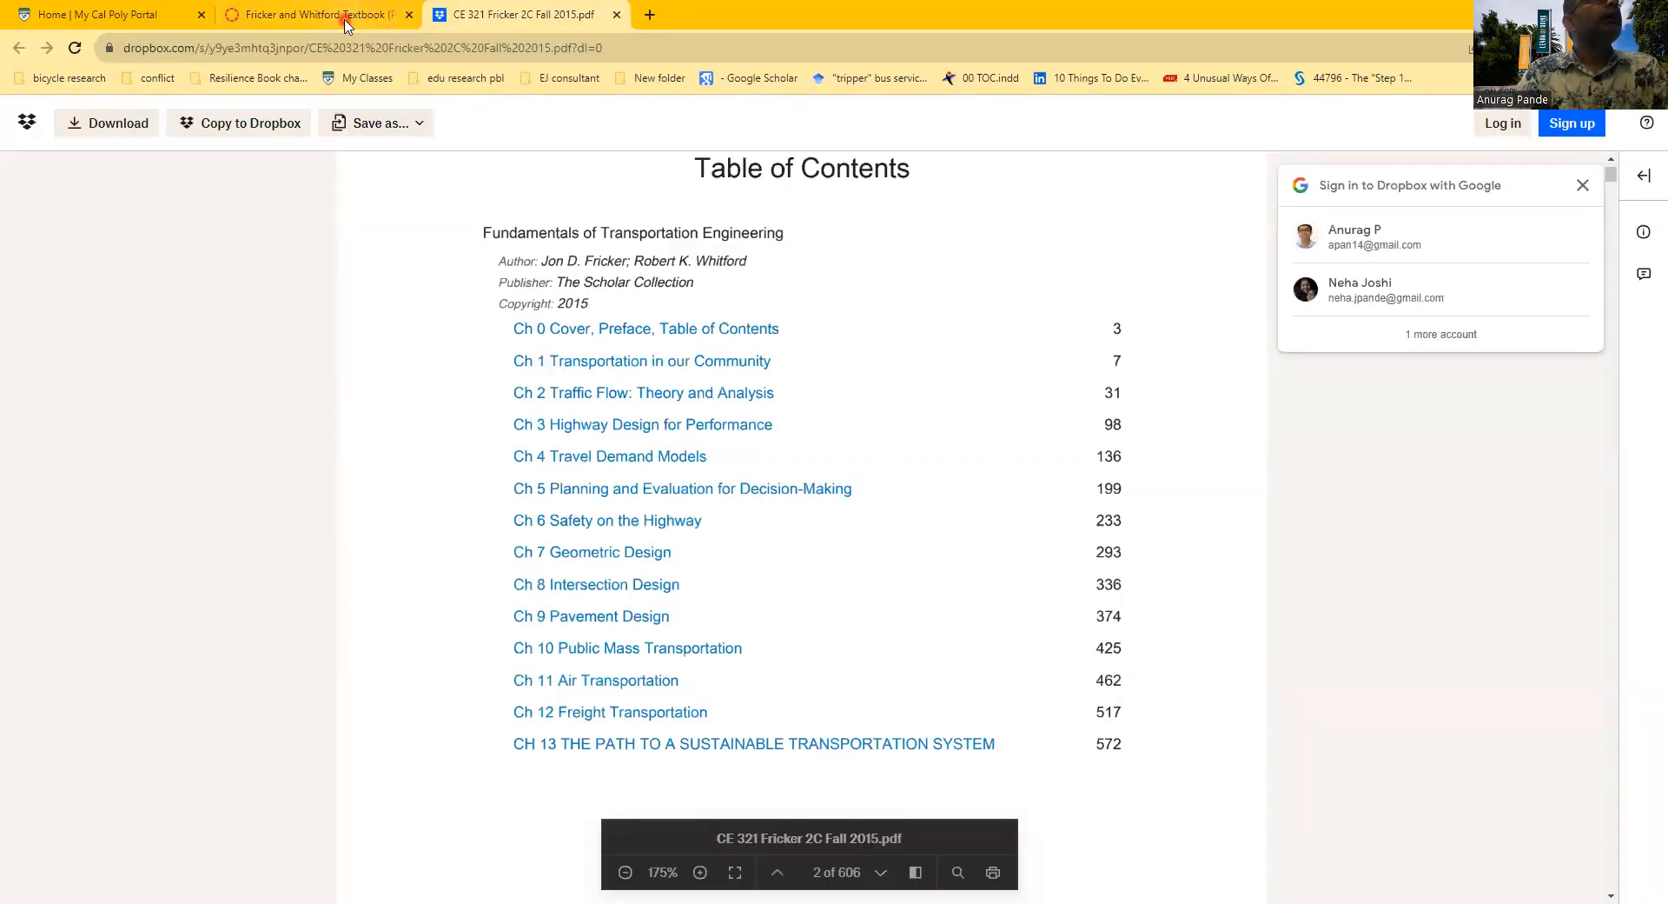
Step: Switch back to the Canvas tab and return to the Week #4 module list via the breadcrumb
{"action": "left_click", "coordinate": [314, 14]}
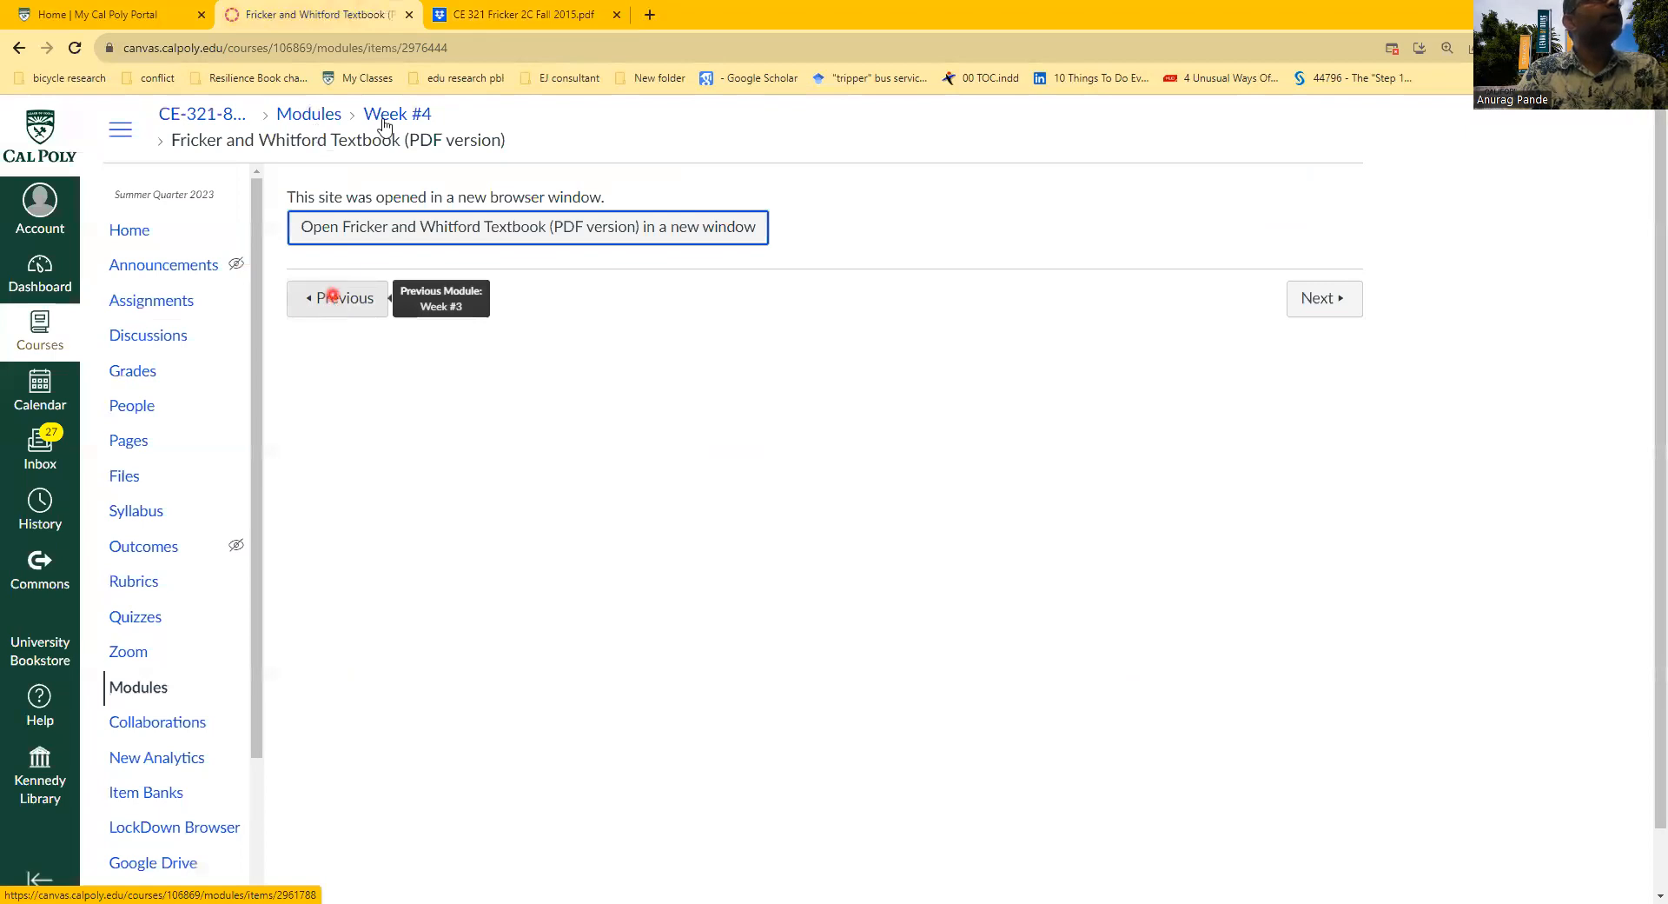
{"action": "left_click", "coordinate": [309, 115]}
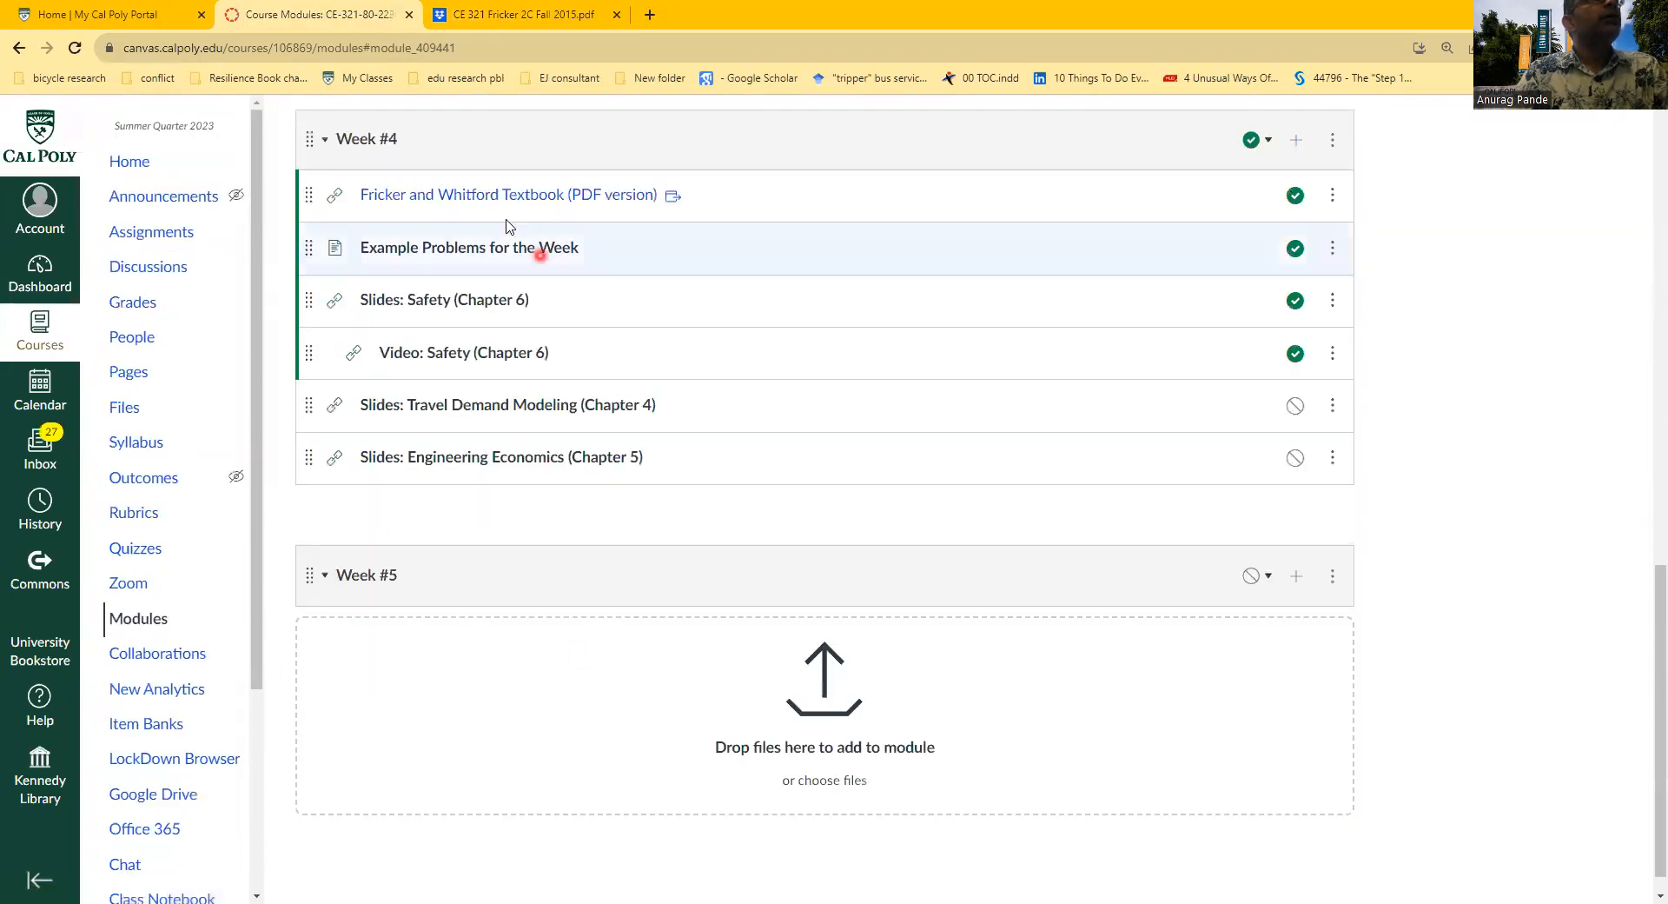
{"action": "mouse_move", "coordinate": [467, 247]}
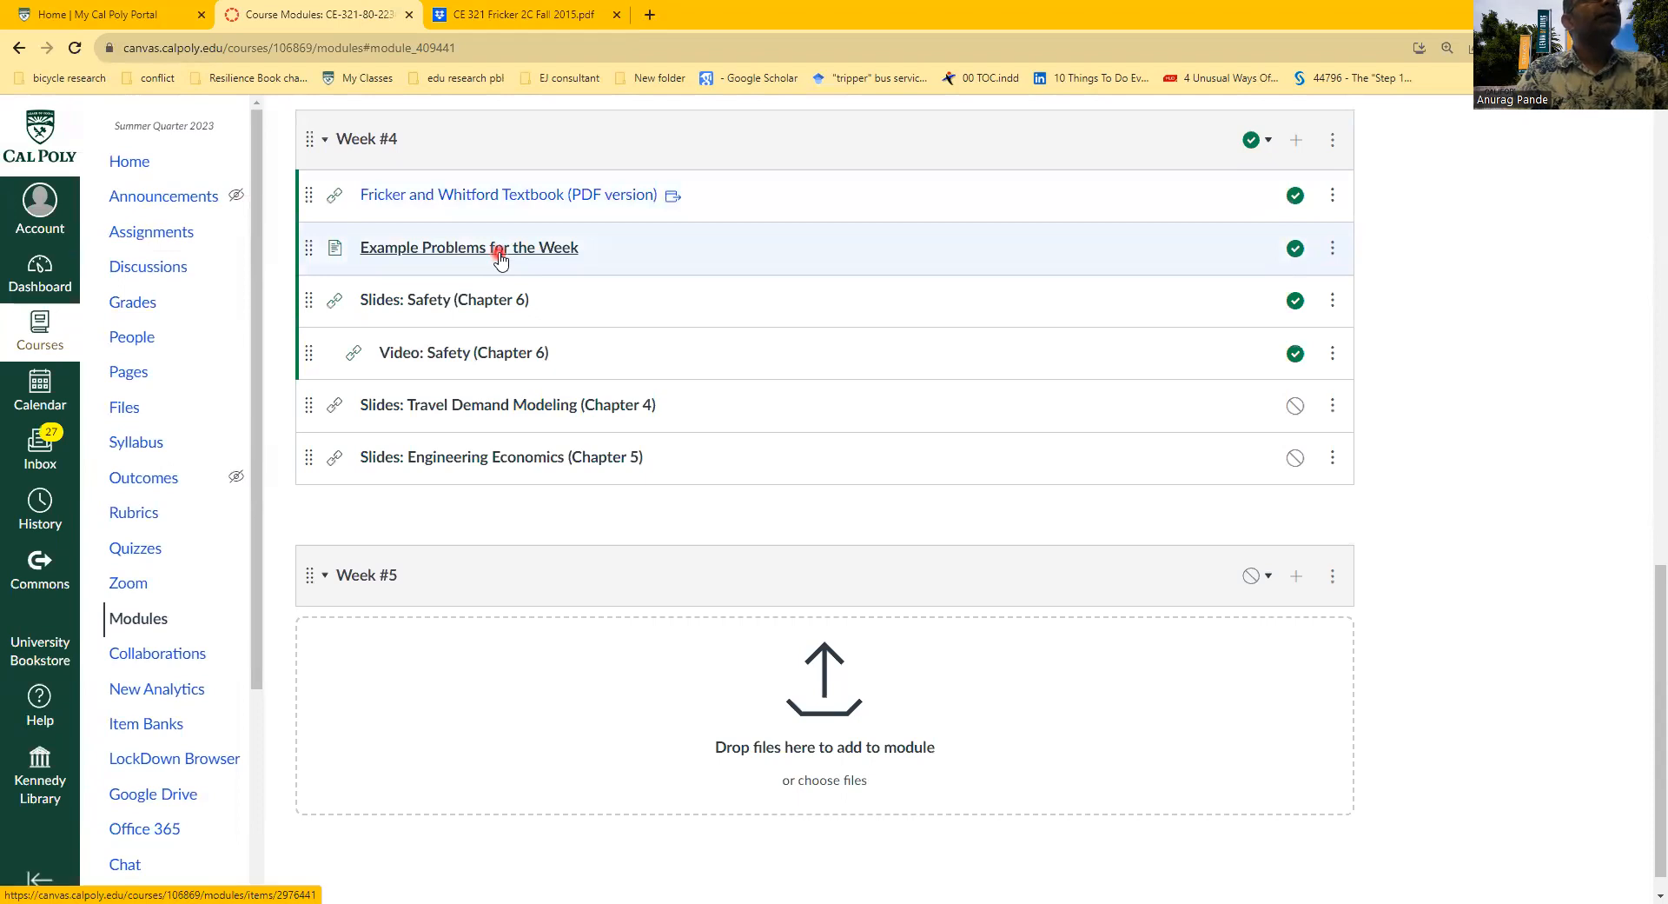
{"action": "mouse_move", "coordinate": [477, 315]}
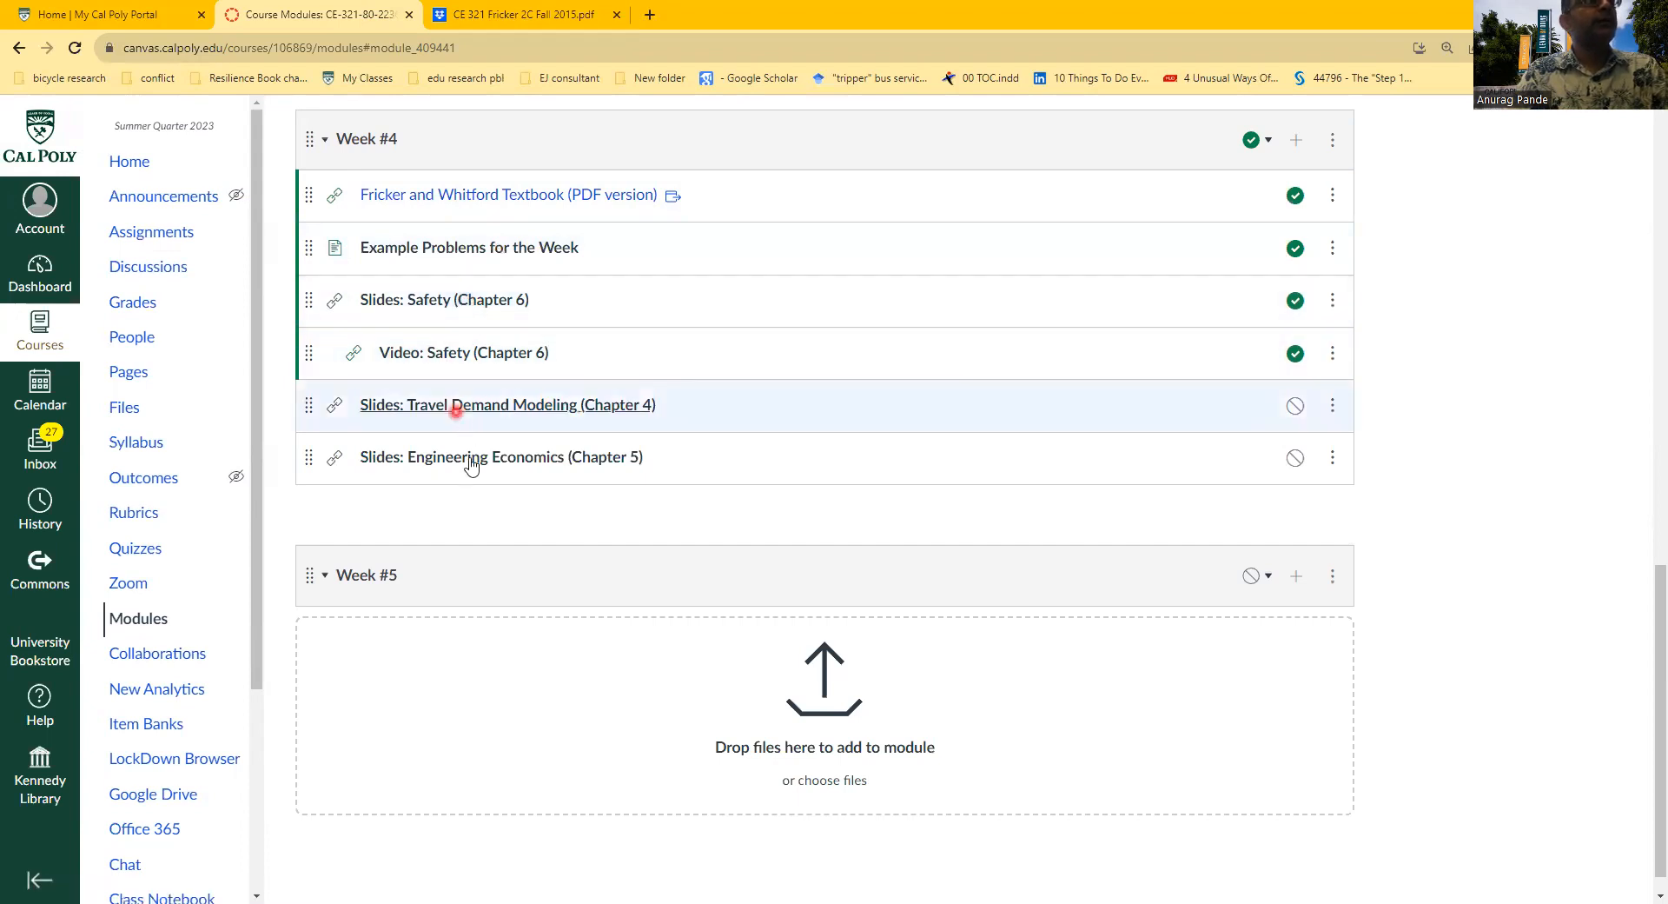
{"action": "mouse_move", "coordinate": [468, 457]}
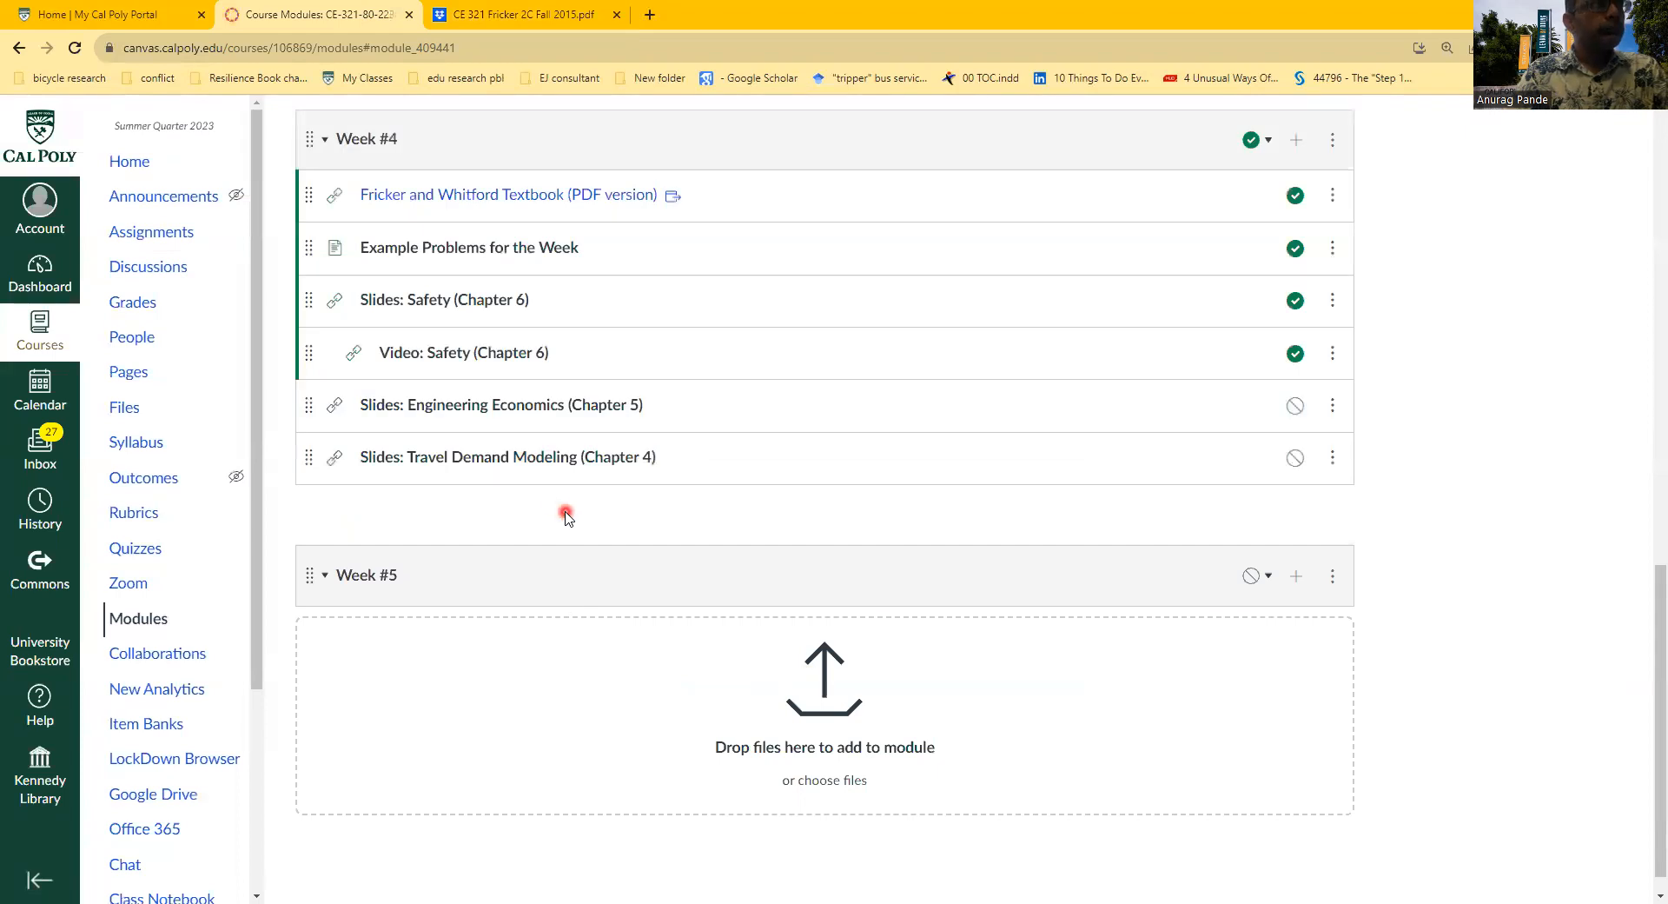
{"action": "mouse_move", "coordinate": [437, 299]}
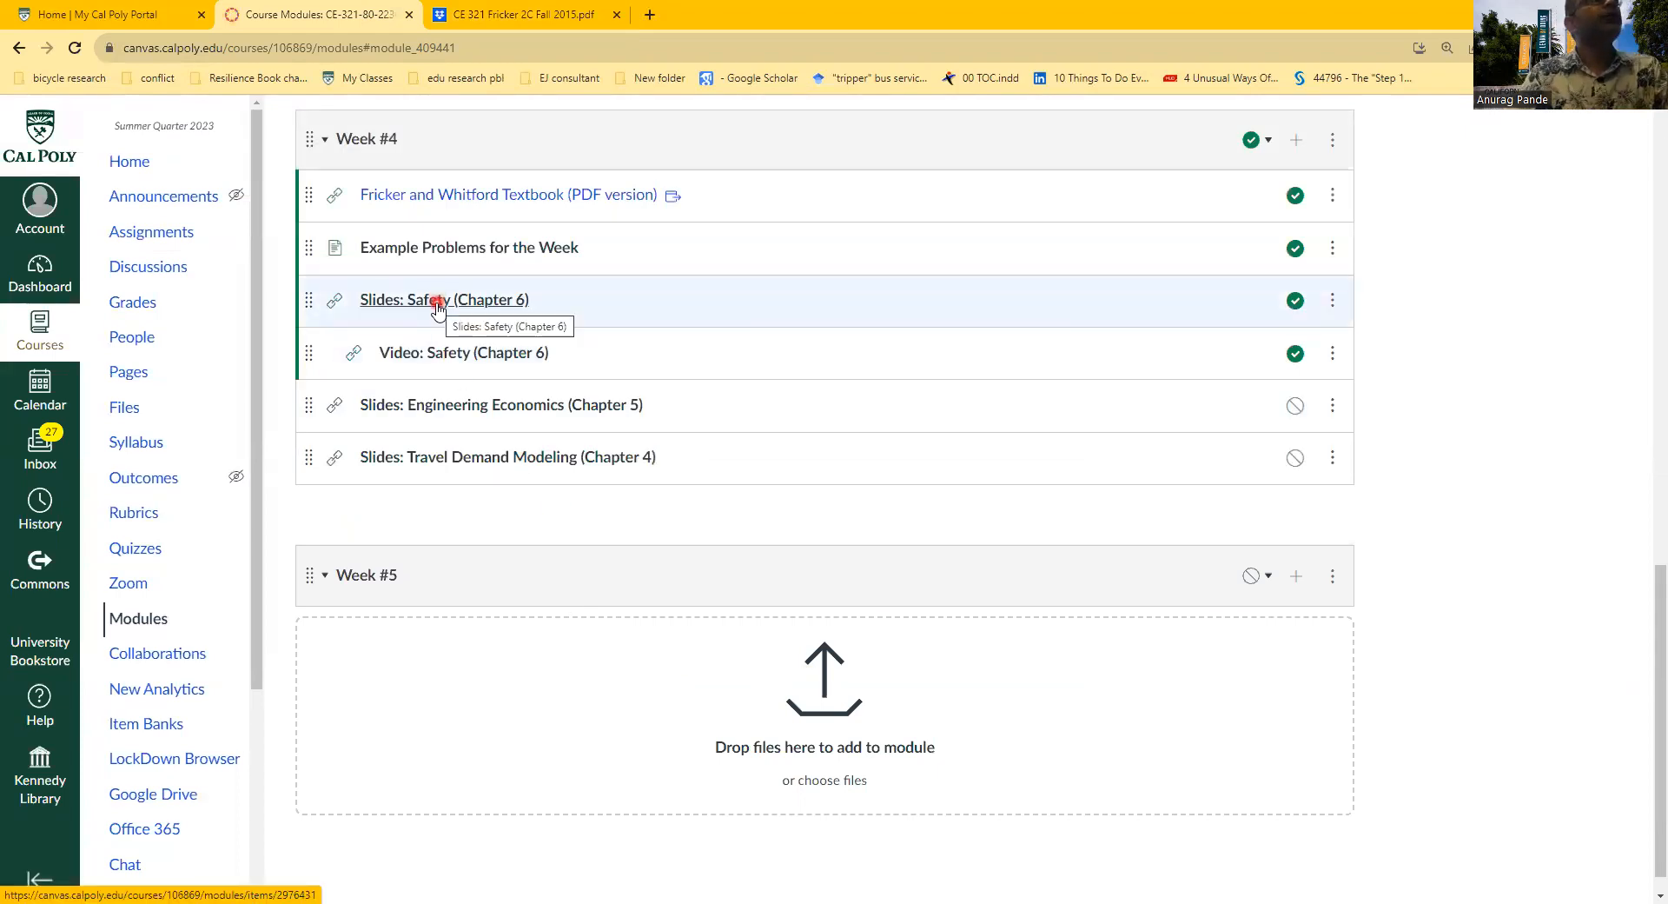
Step: Preview the Slides: Safety (Chapter 6) item, go back, and start the Video: Safety (Chapter 6) item
{"action": "left_click", "coordinate": [443, 299]}
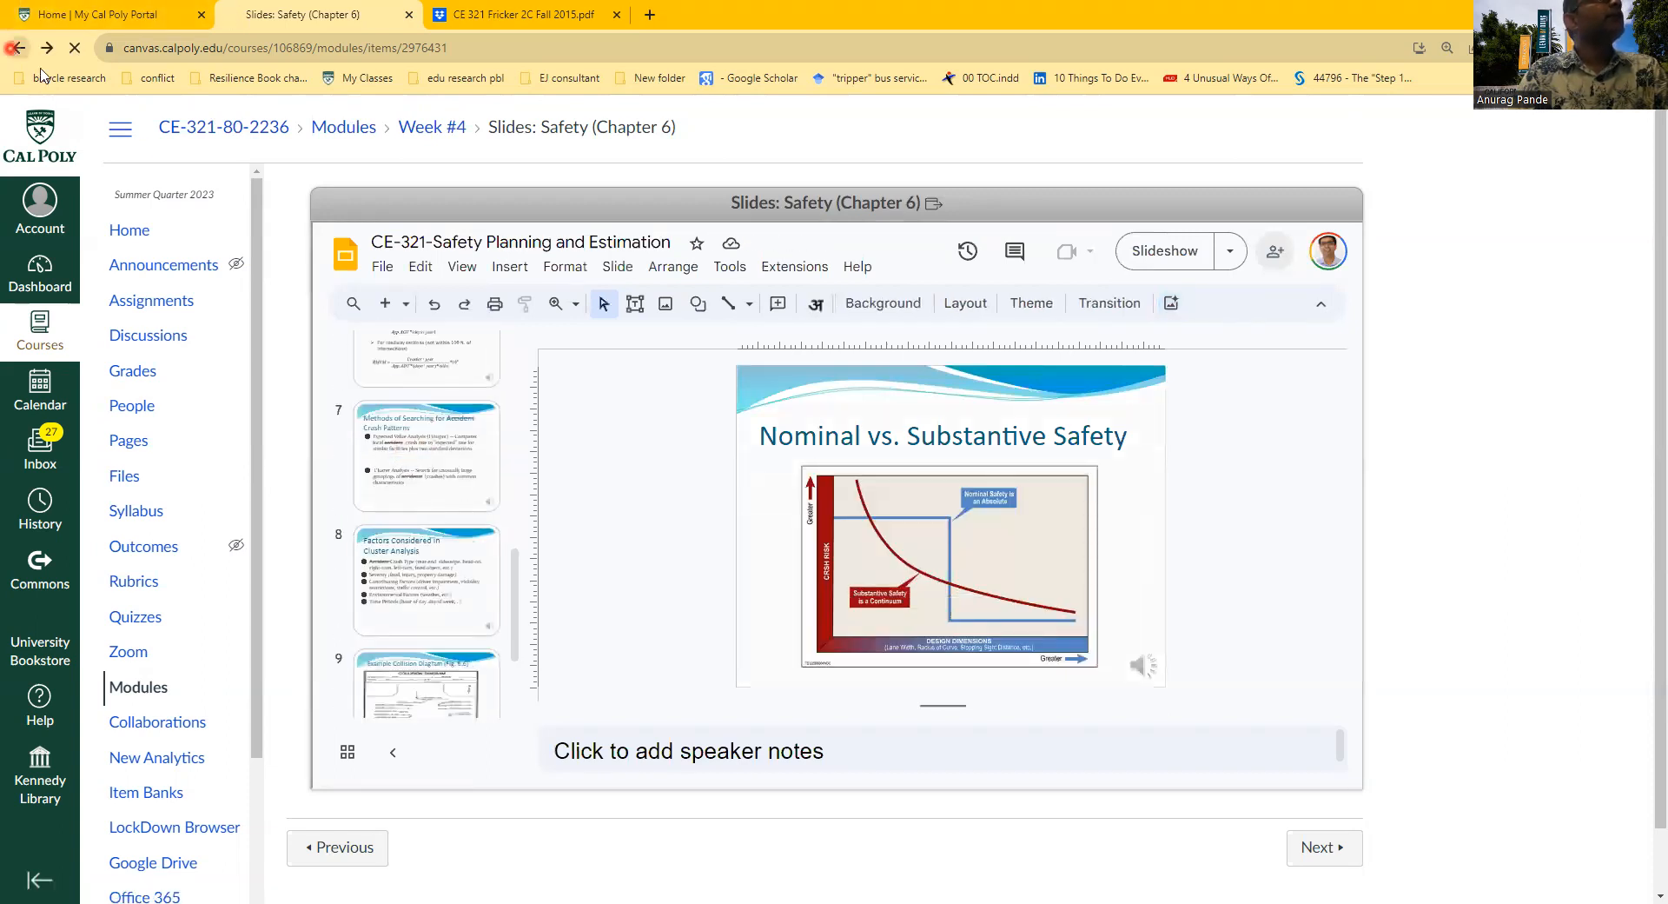
{"action": "left_click", "coordinate": [18, 49]}
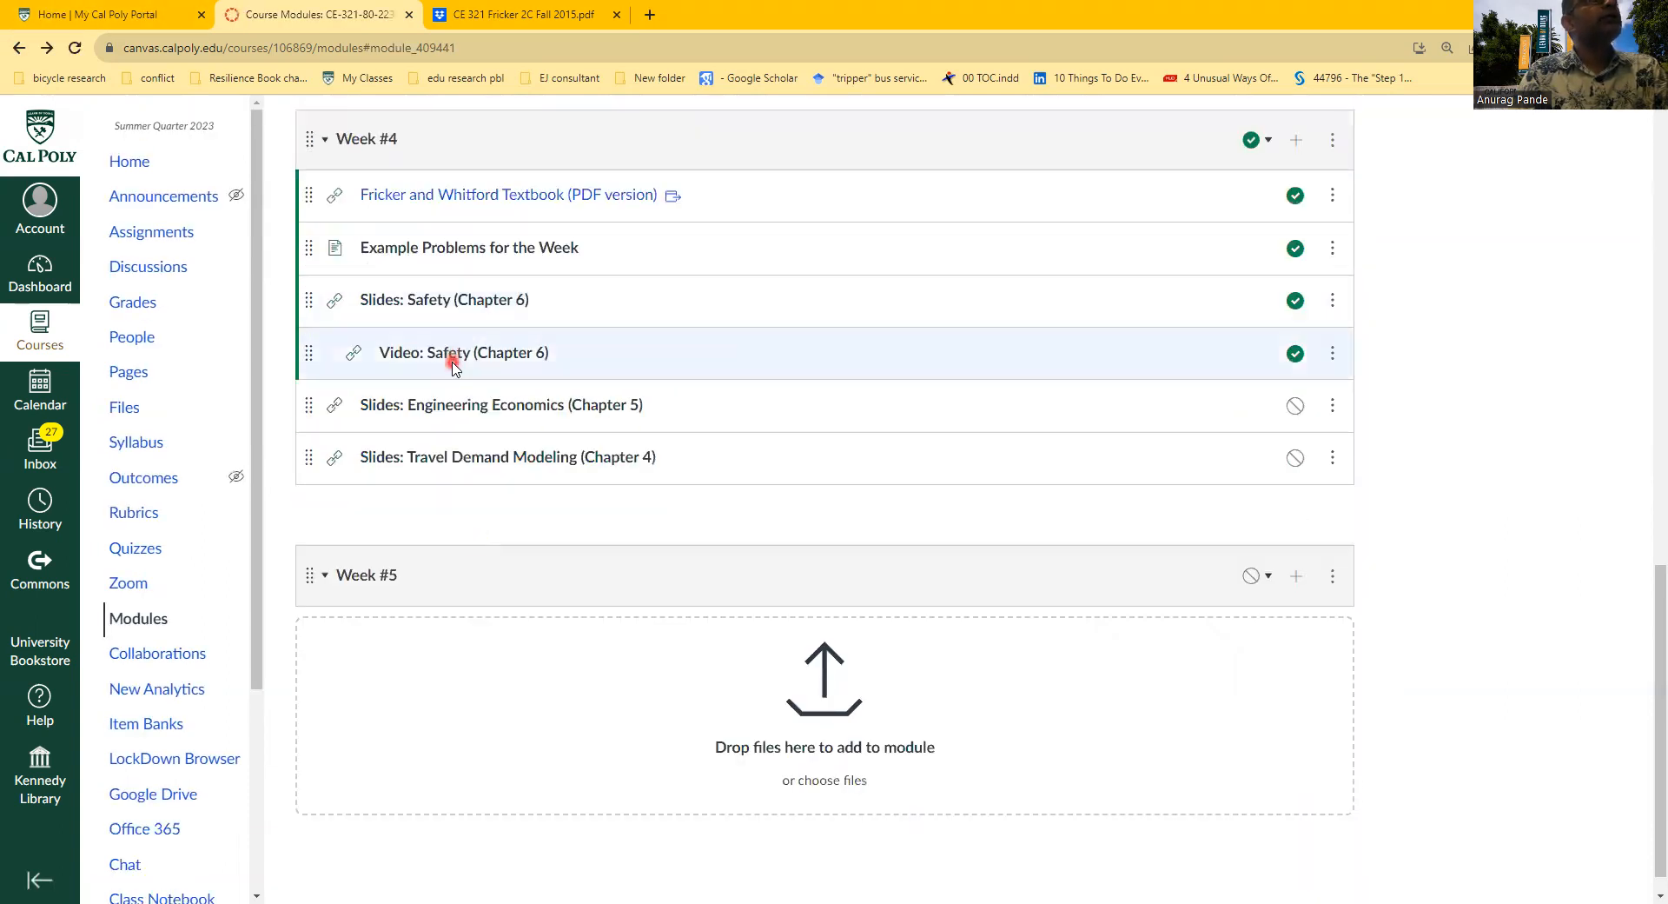
{"action": "left_click", "coordinate": [462, 353]}
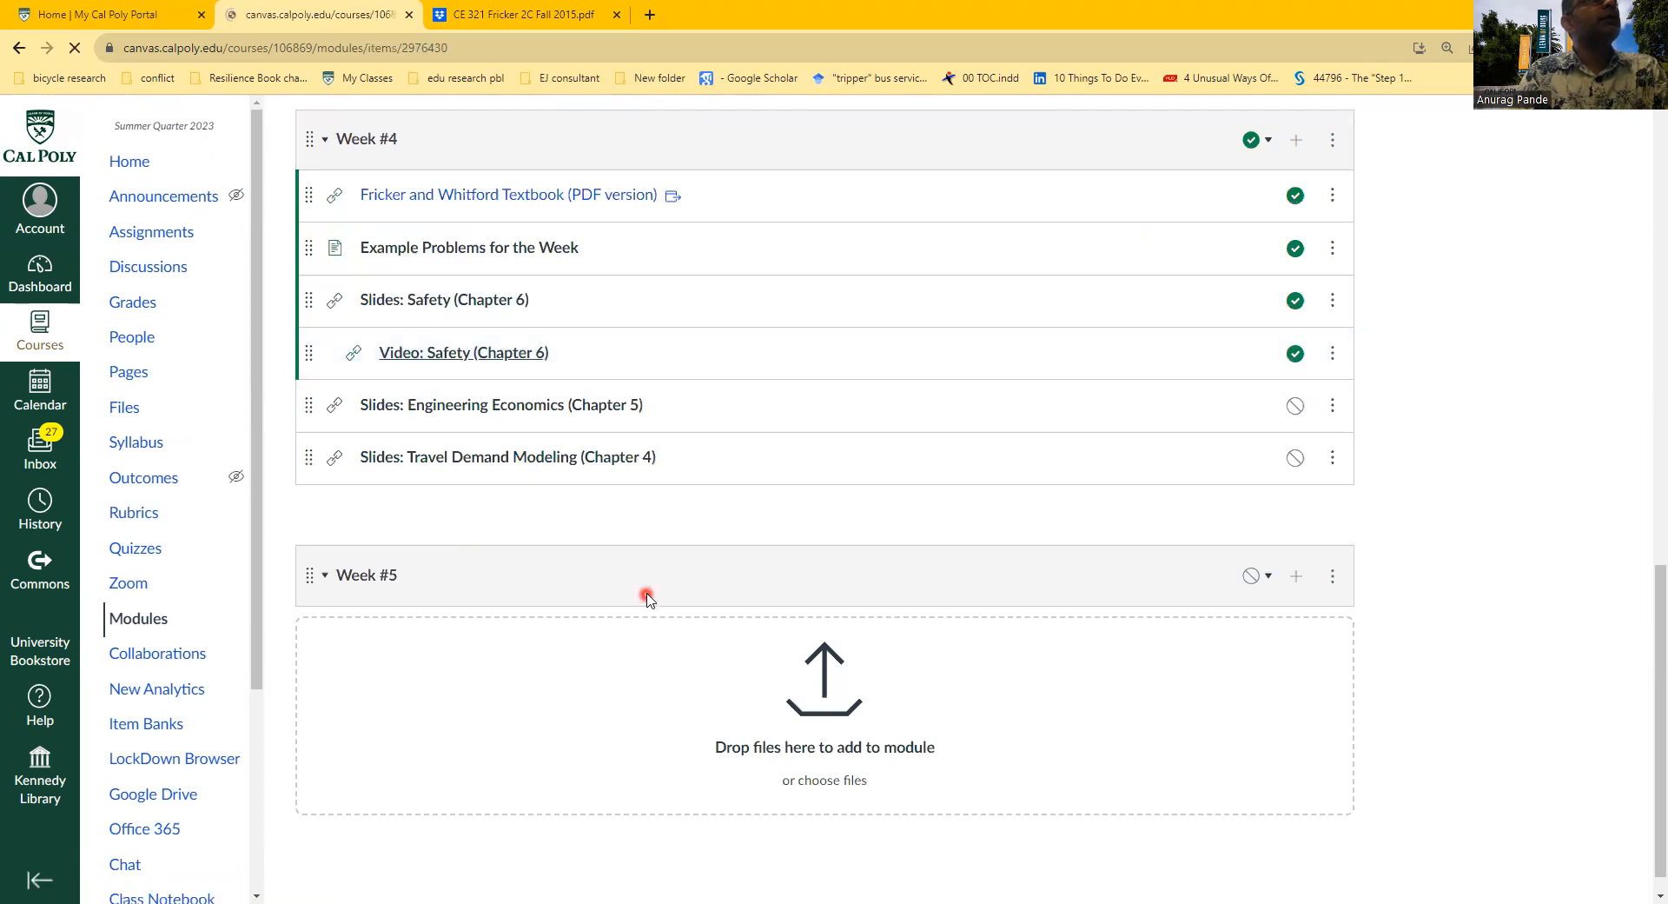
Step: View the CE 321 Safety Discussion video on YouTube, then switch back to the Canvas tab
{"action": "left_click", "coordinate": [462, 353]}
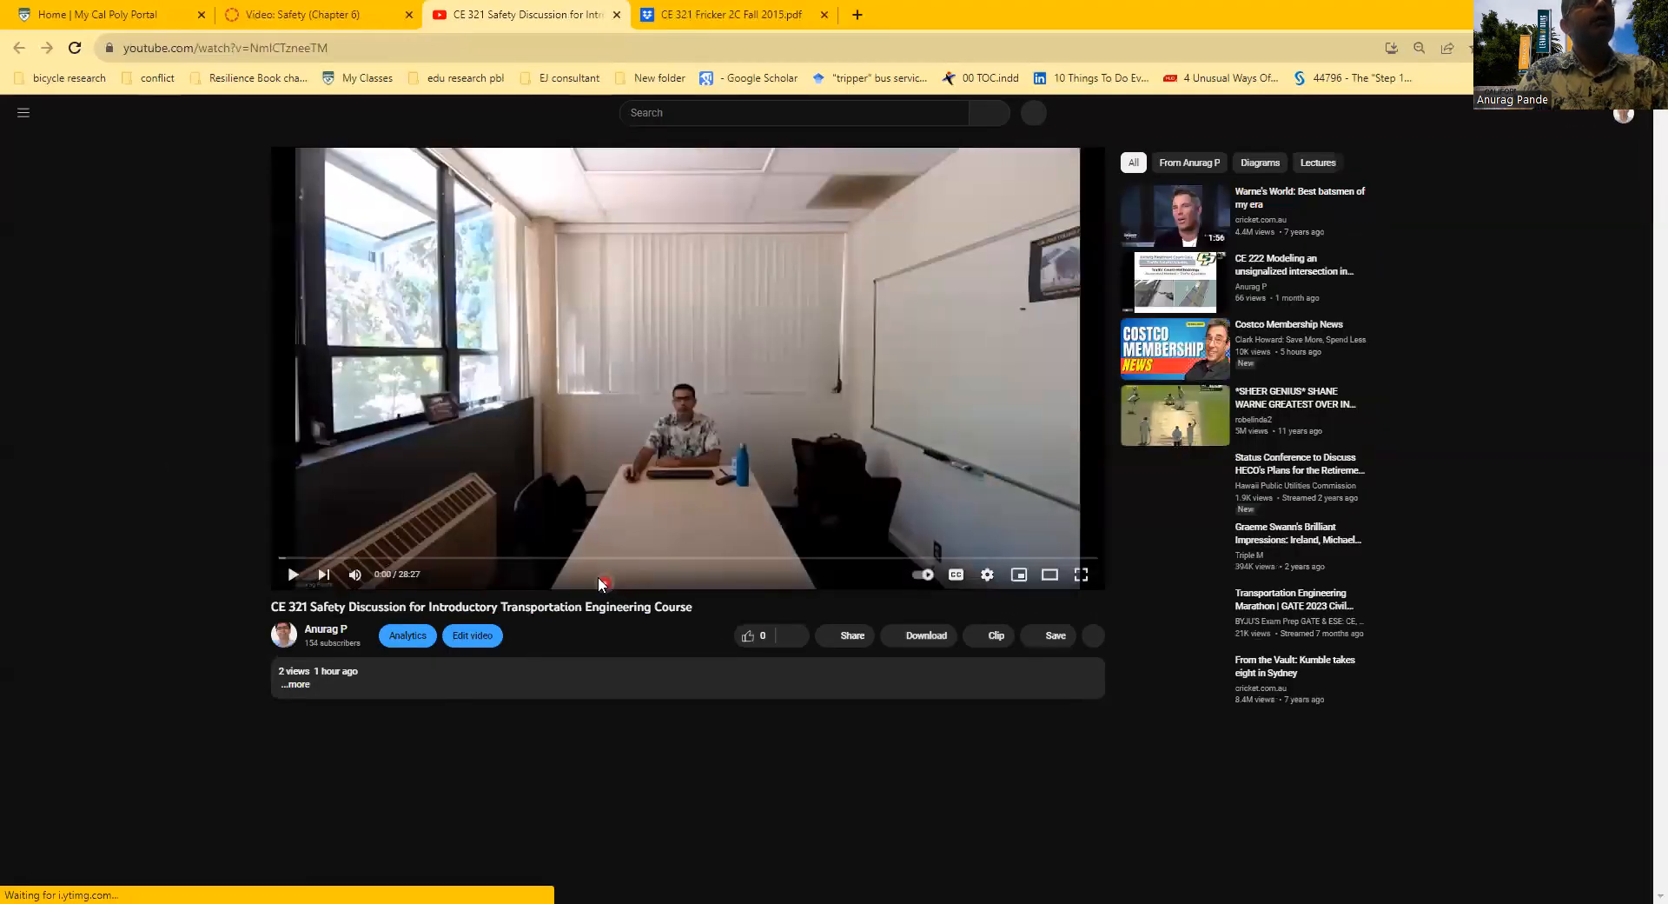
{"action": "left_click", "coordinate": [309, 14]}
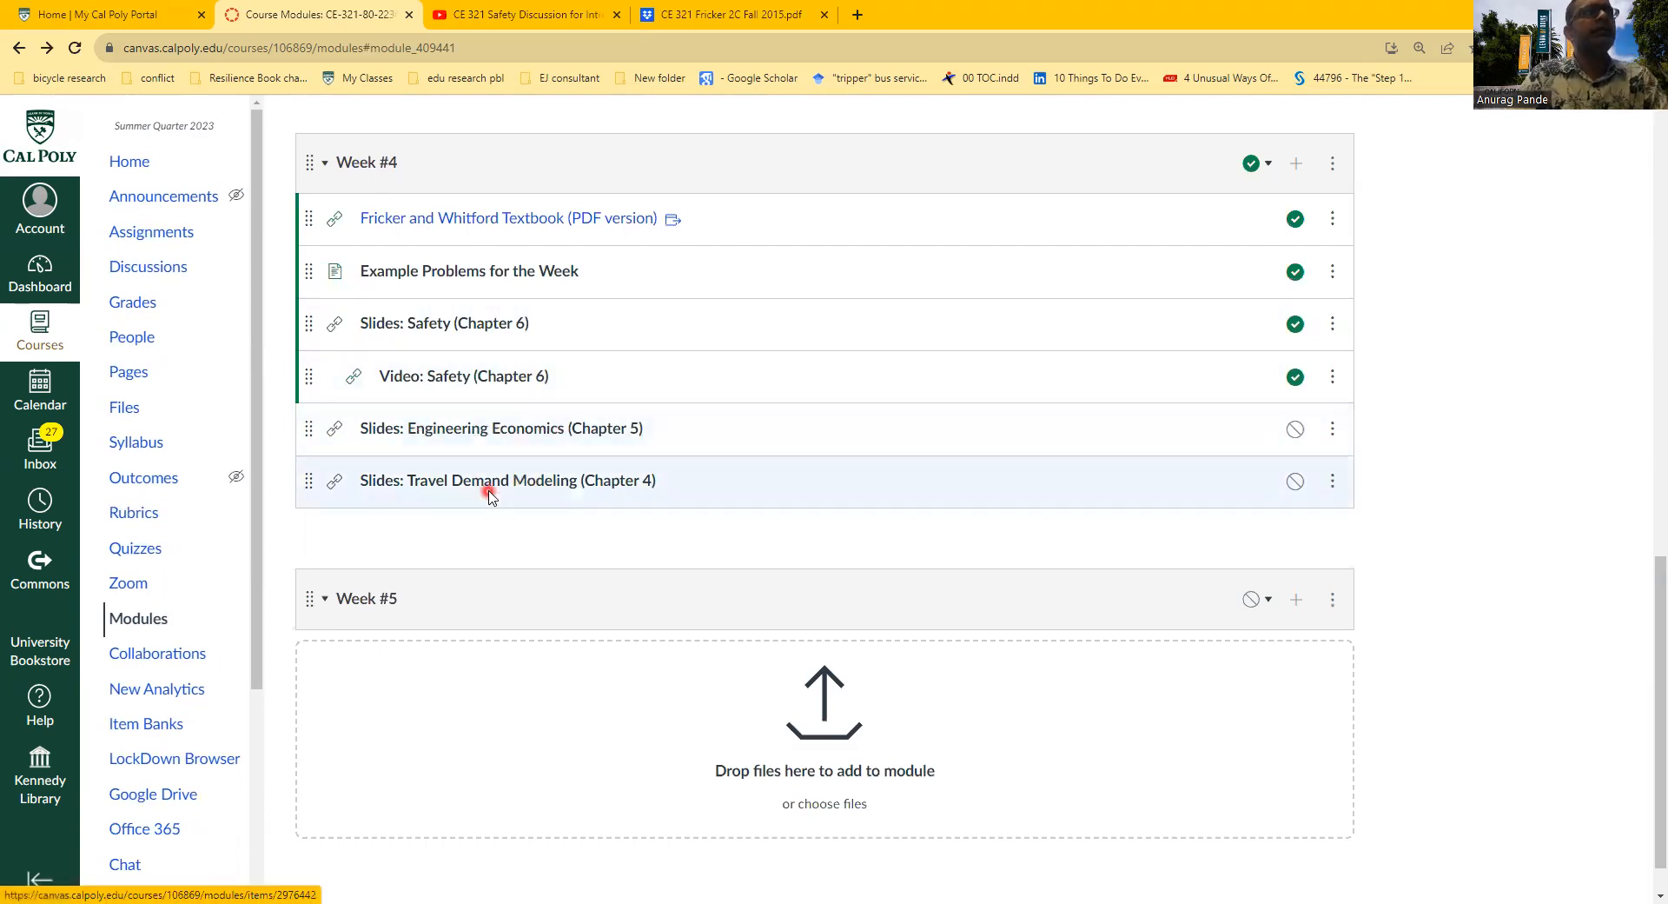
{"action": "mouse_move", "coordinate": [481, 434]}
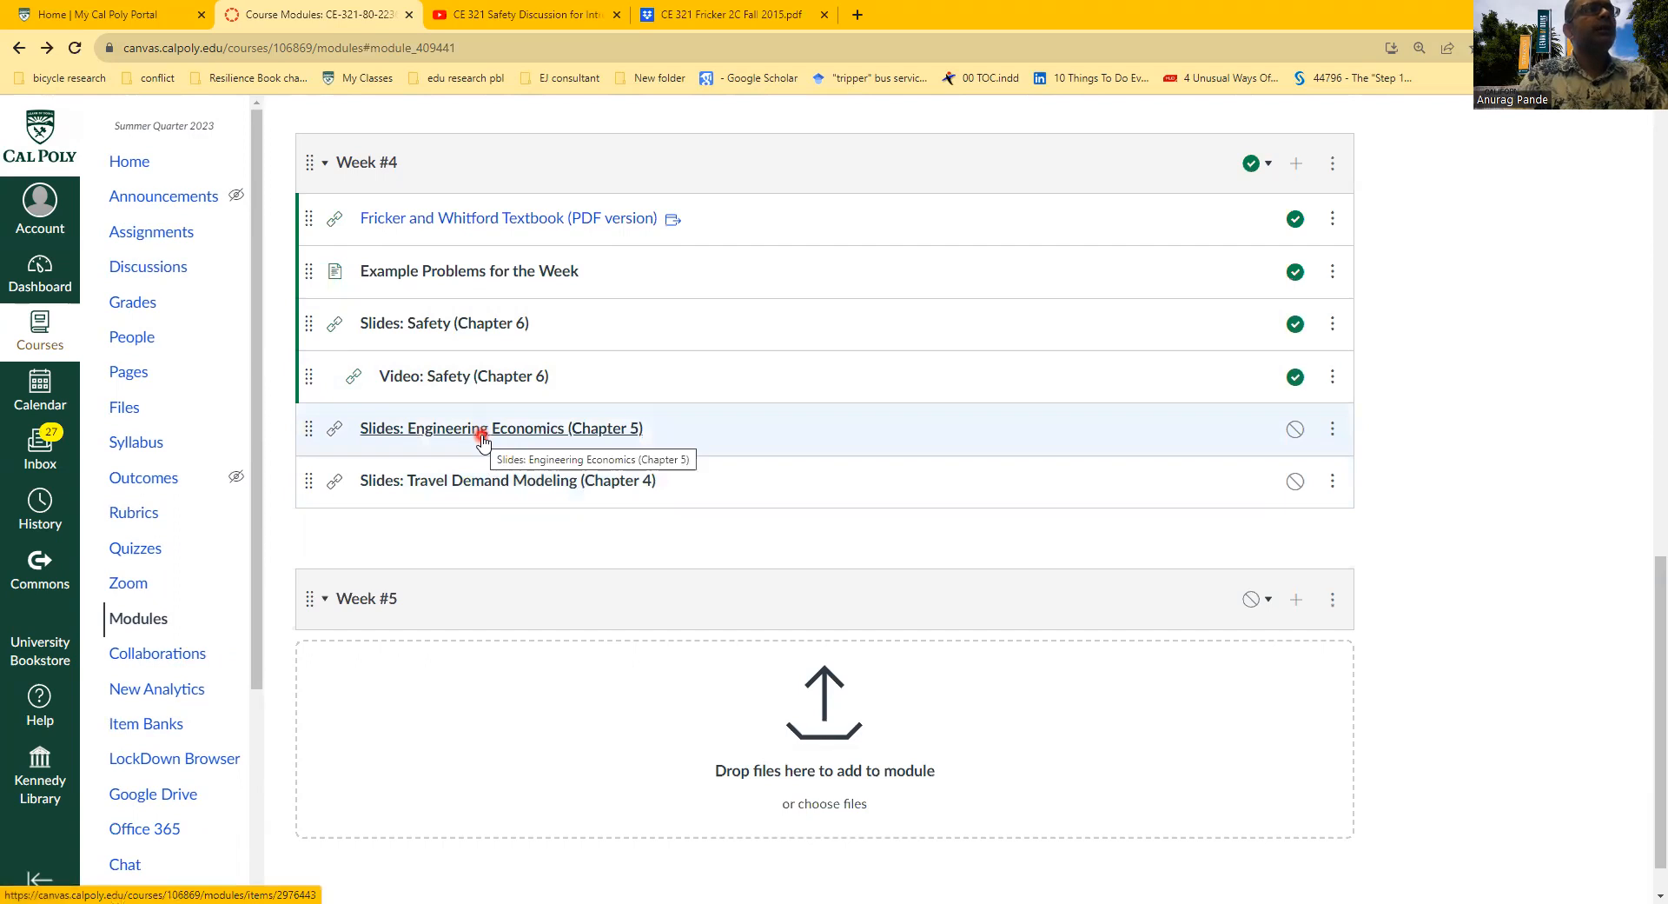
{"action": "mouse_move", "coordinate": [443, 479]}
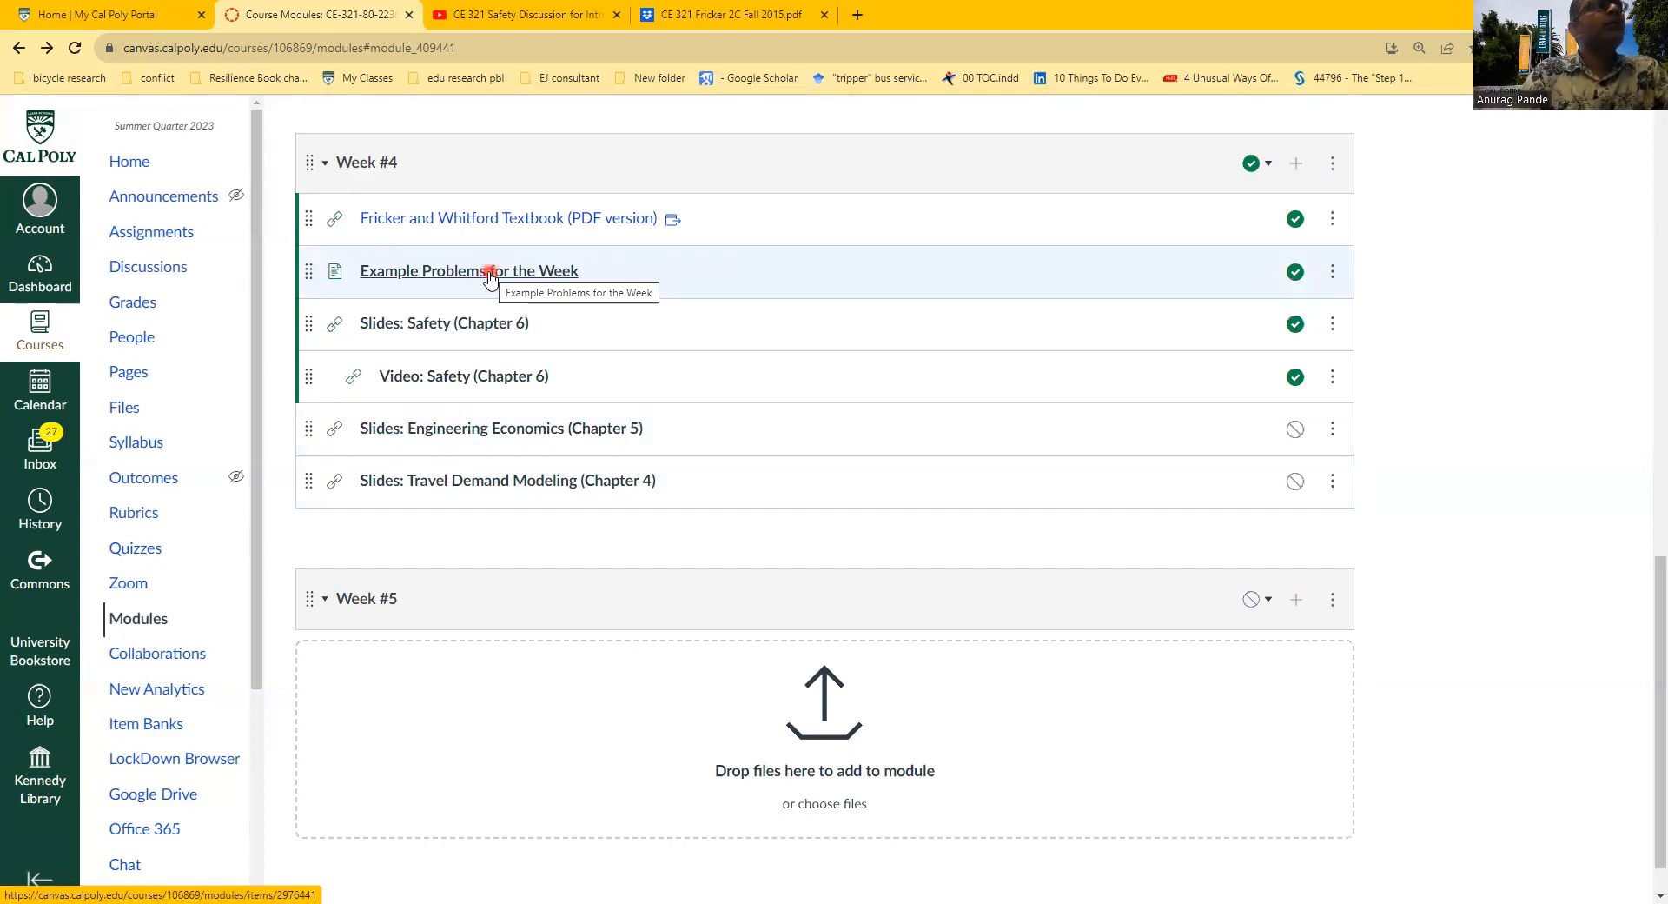
Step: Open the Example Problems for the Week page listing Chapters 4, 5 and 6 examples
{"action": "left_click", "coordinate": [468, 271]}
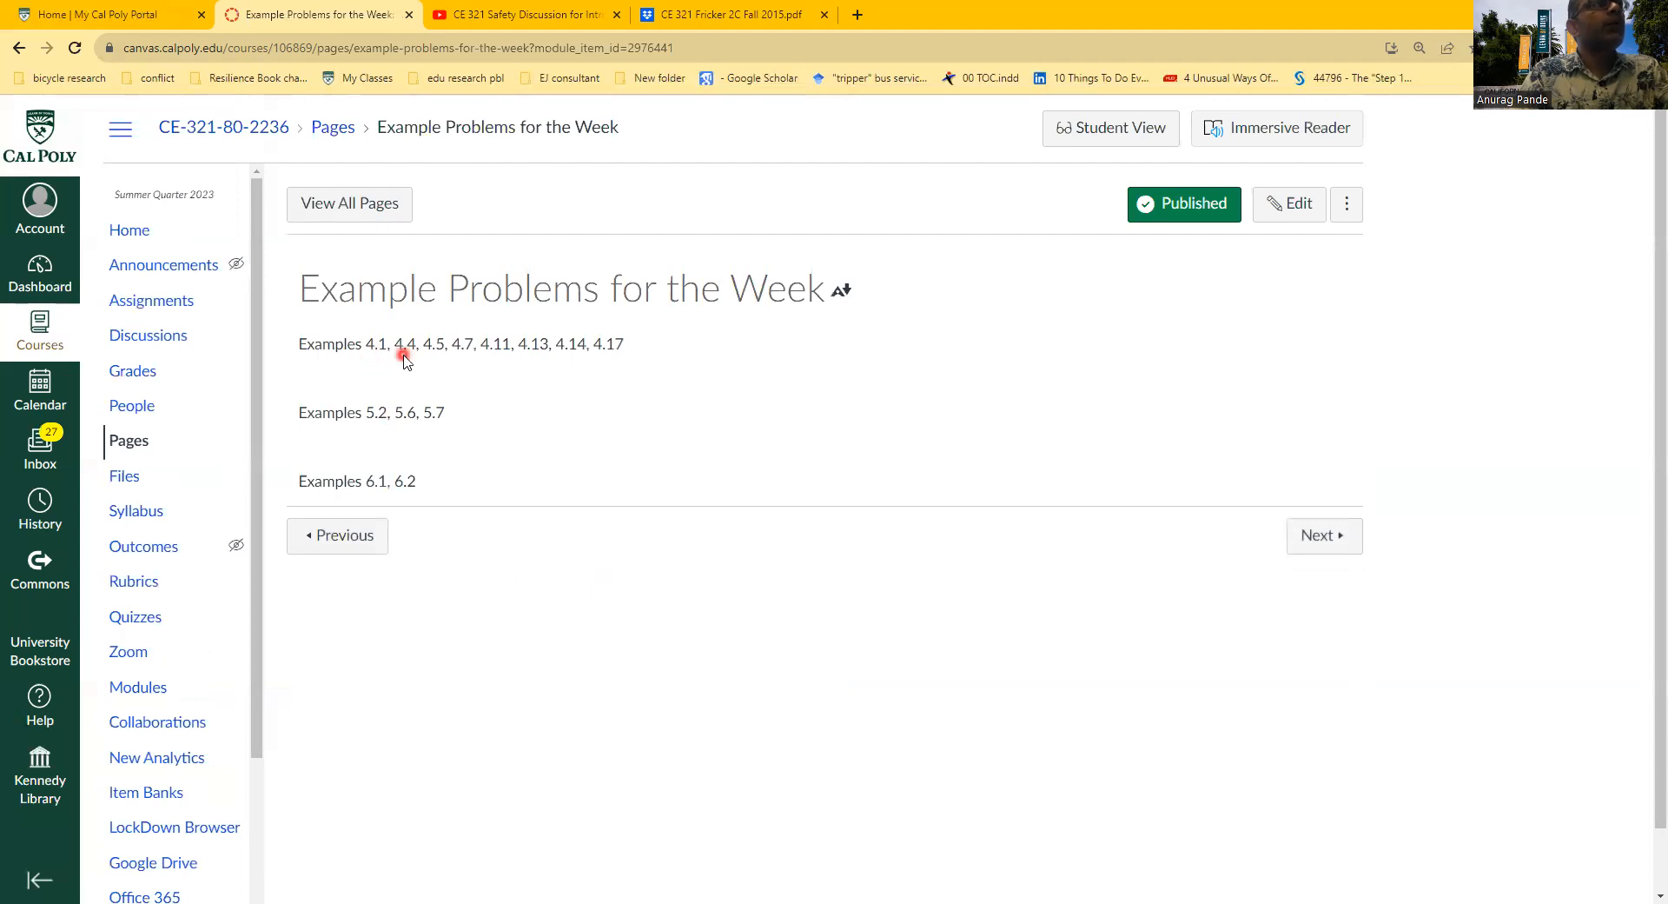
{"action": "mouse_move", "coordinate": [370, 427]}
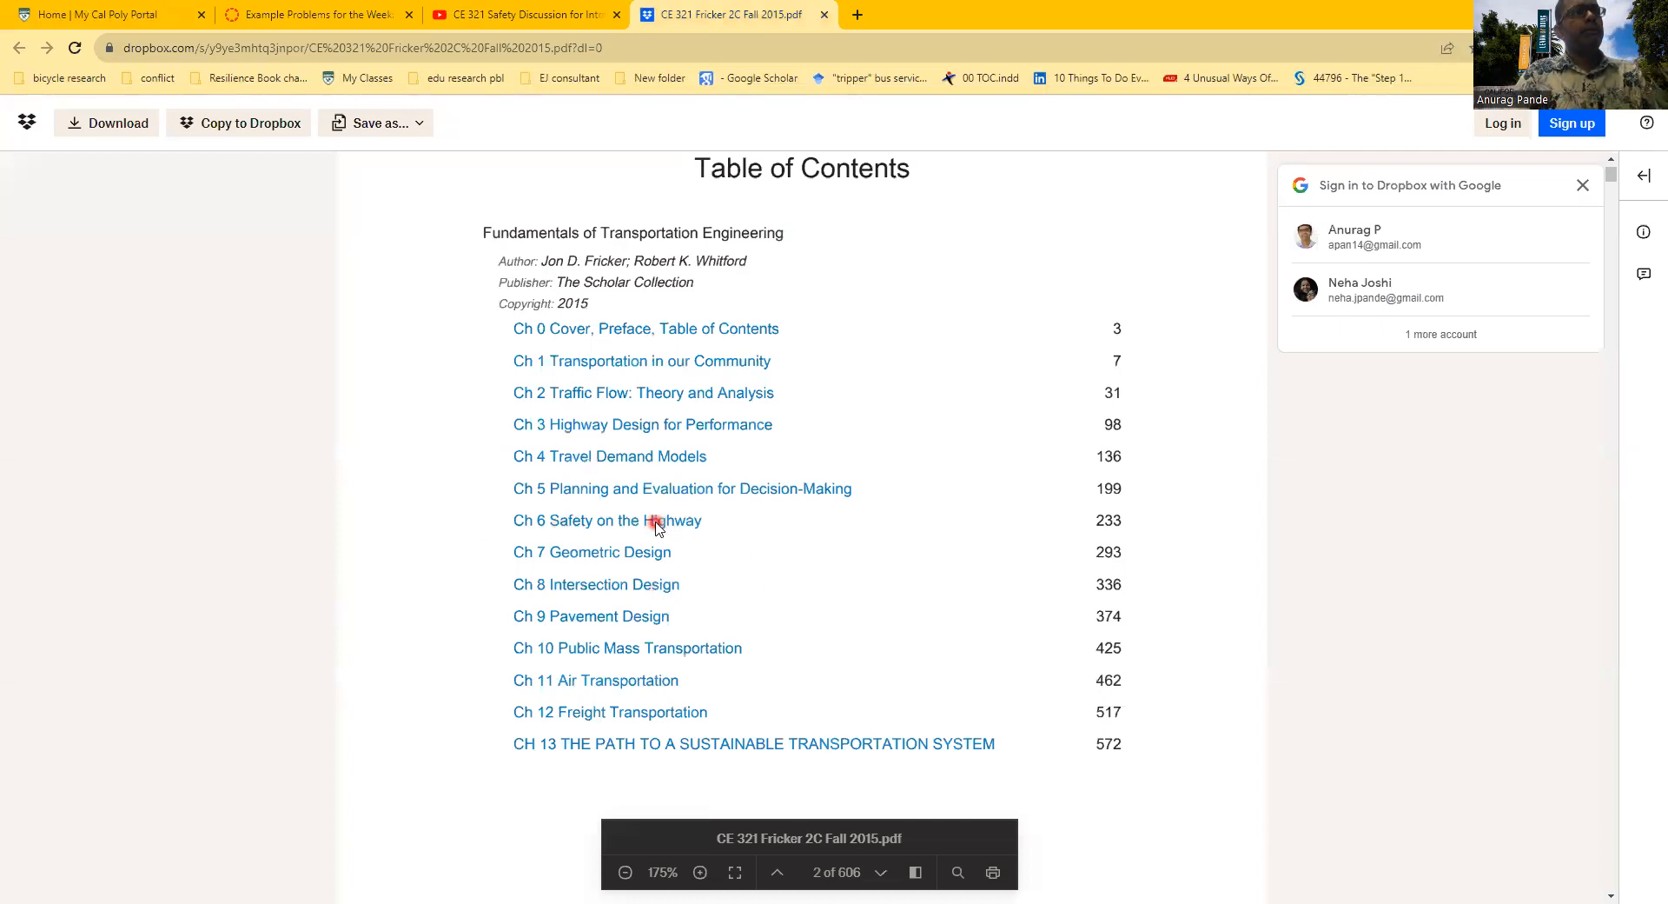
Step: Jump to Ch 6 Safety on the Highway from the table of contents and read Examples 6.1 and 6.2 on crash rates
{"action": "left_click", "coordinate": [608, 521]}
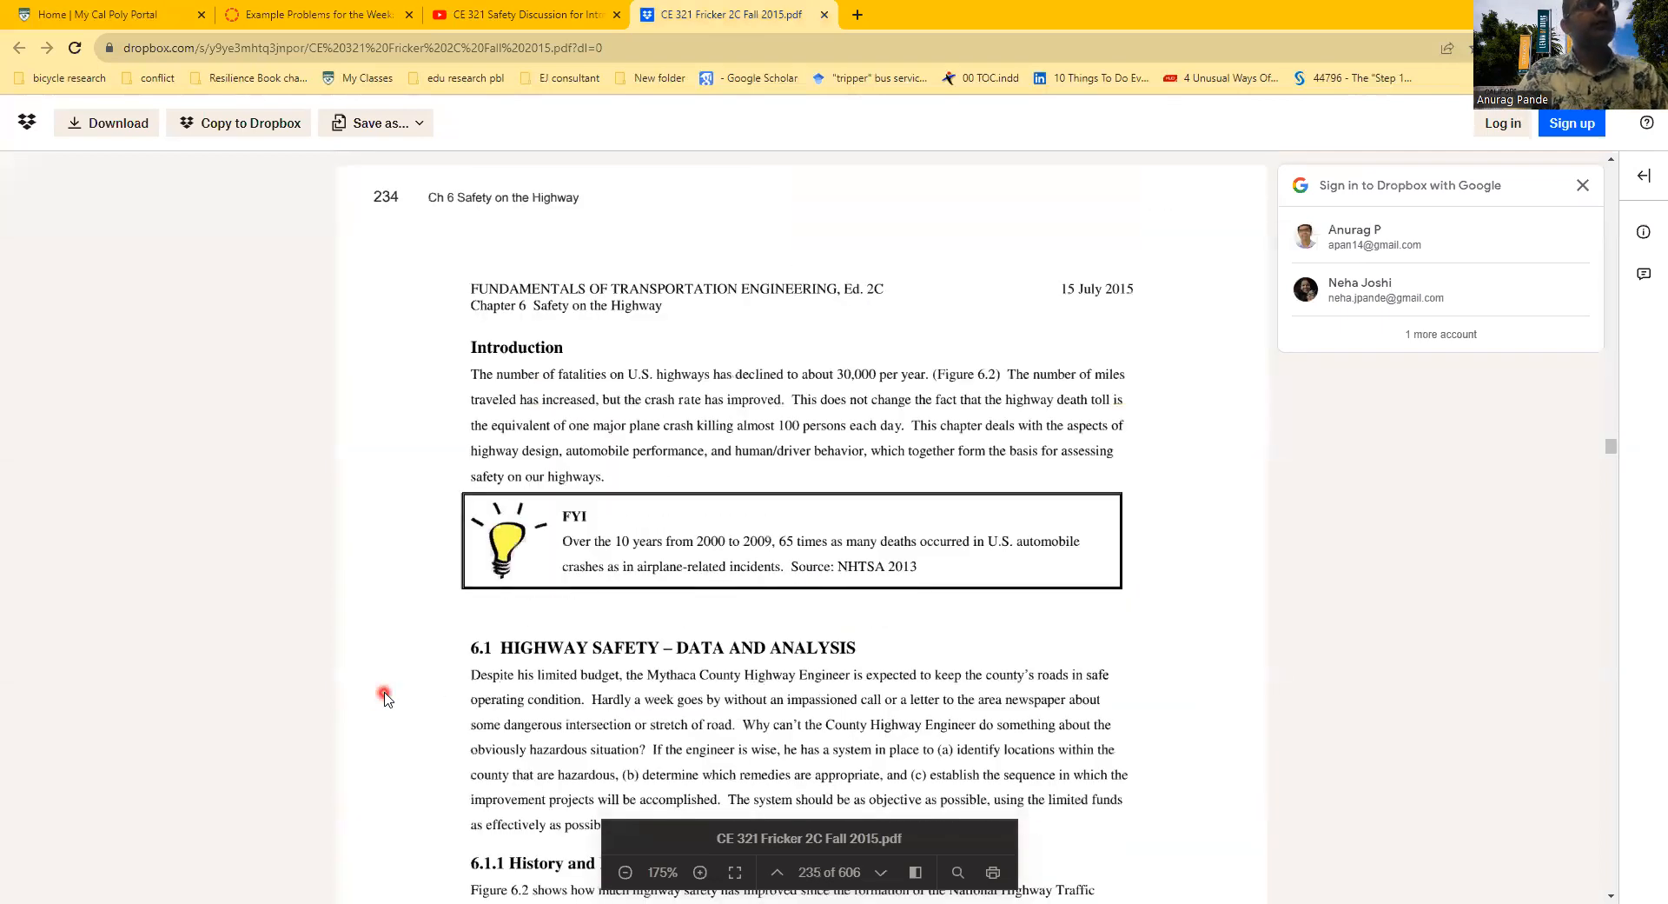
{"action": "scroll", "scroll_direction": "down", "scroll_amount": 3}
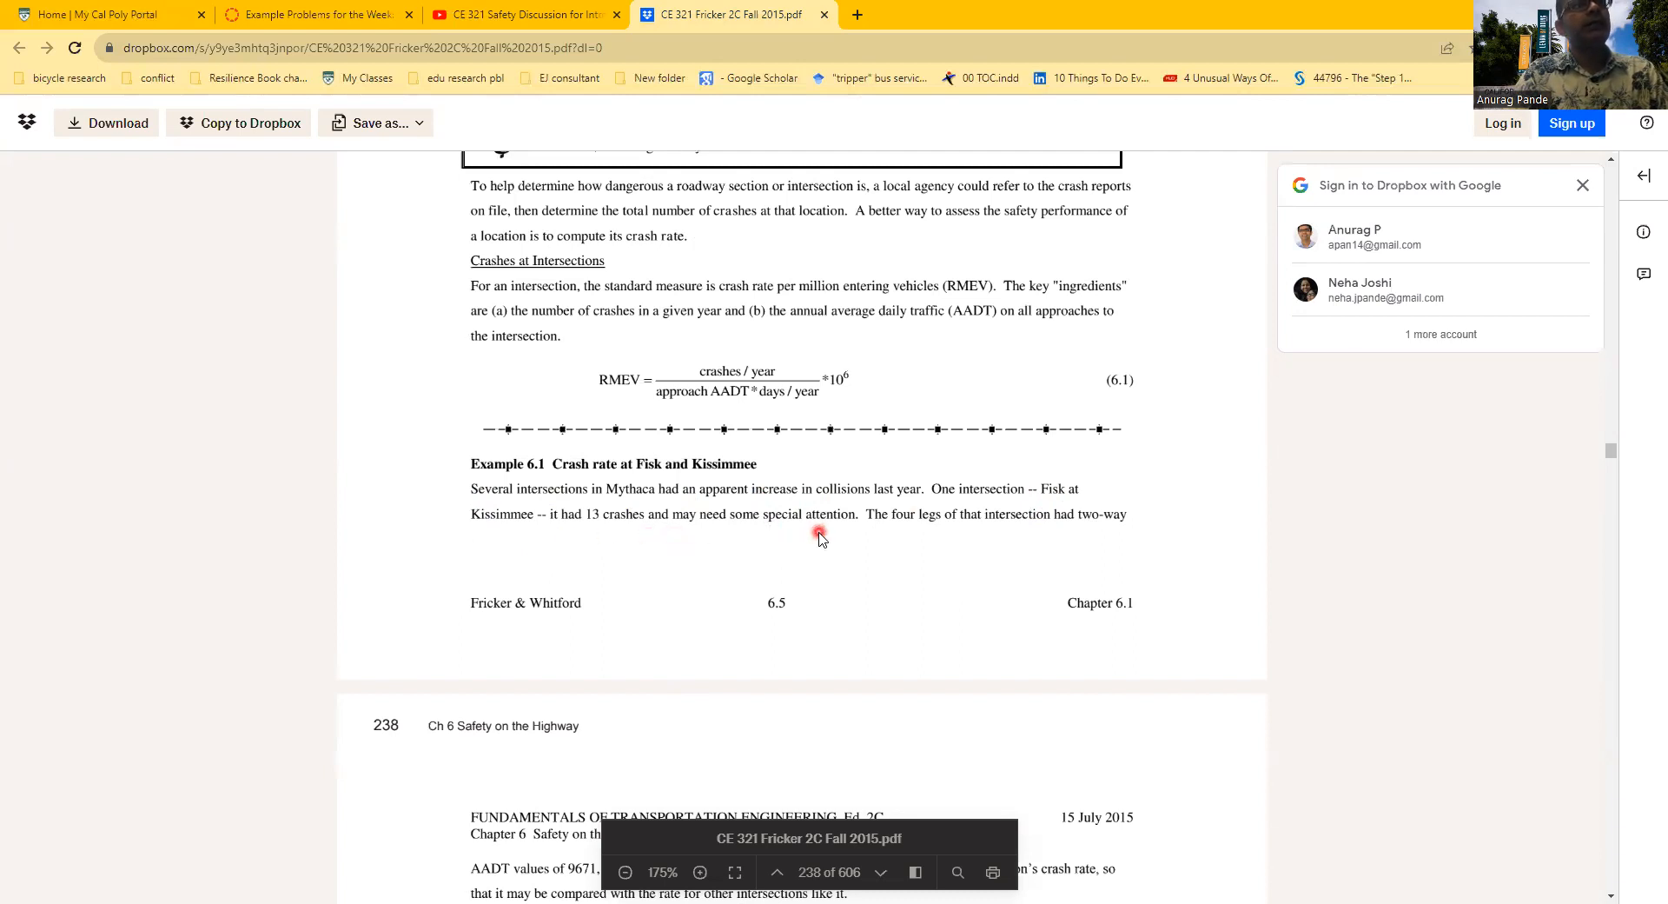
{"action": "scroll", "scroll_direction": "down", "scroll_amount": 3}
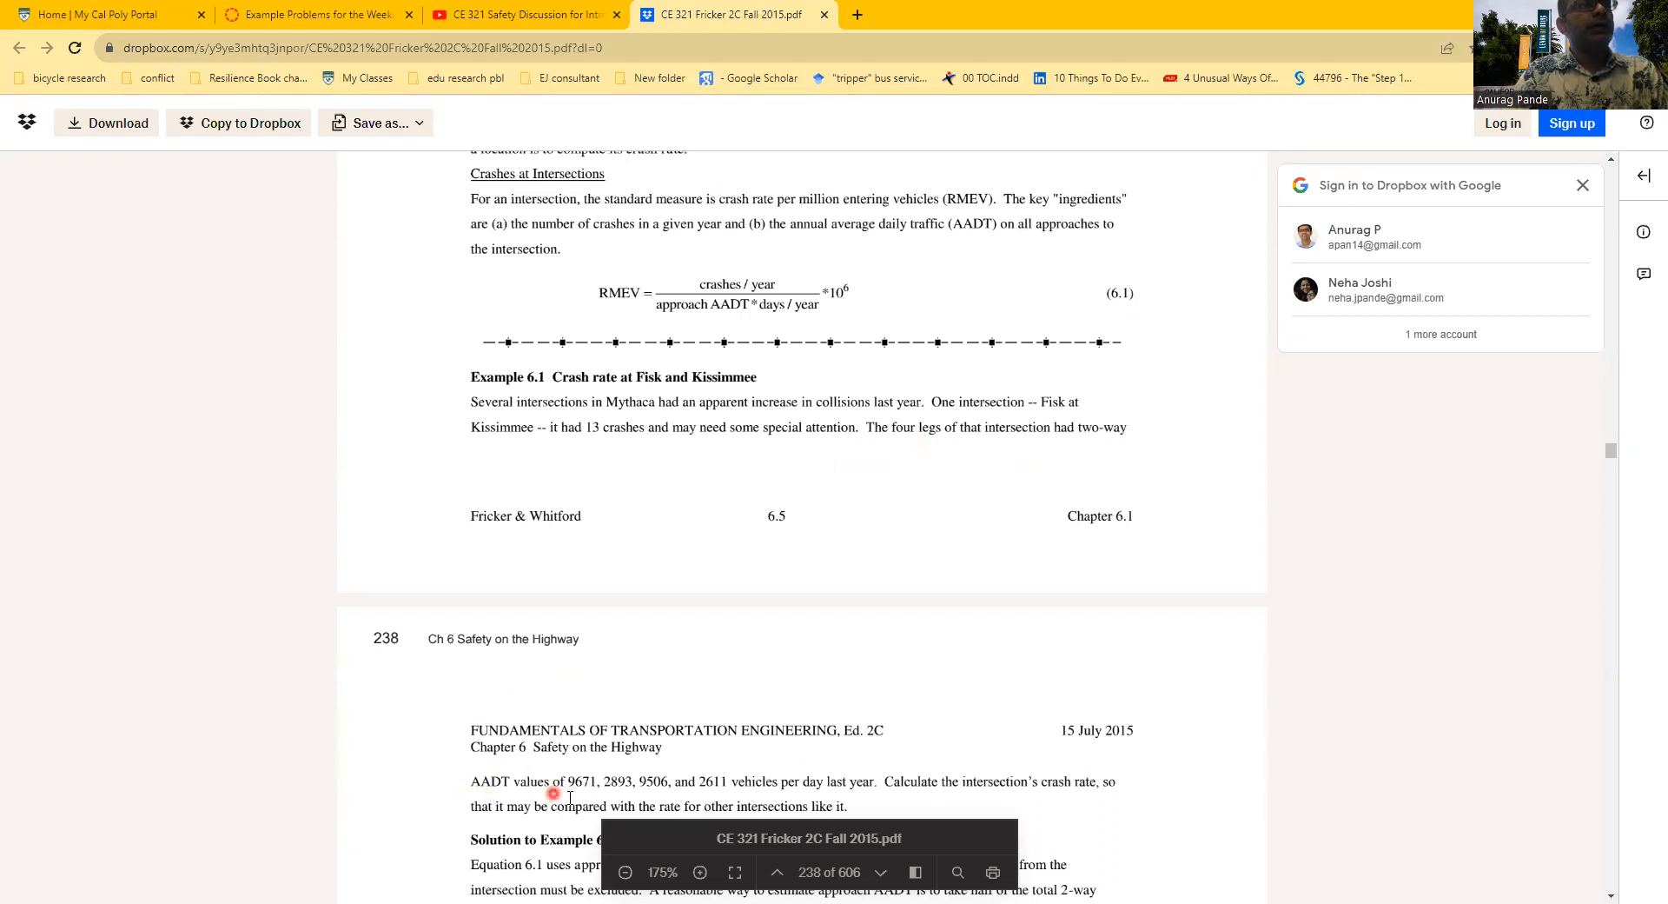
{"action": "scroll", "scroll_direction": "down", "scroll_amount": 3}
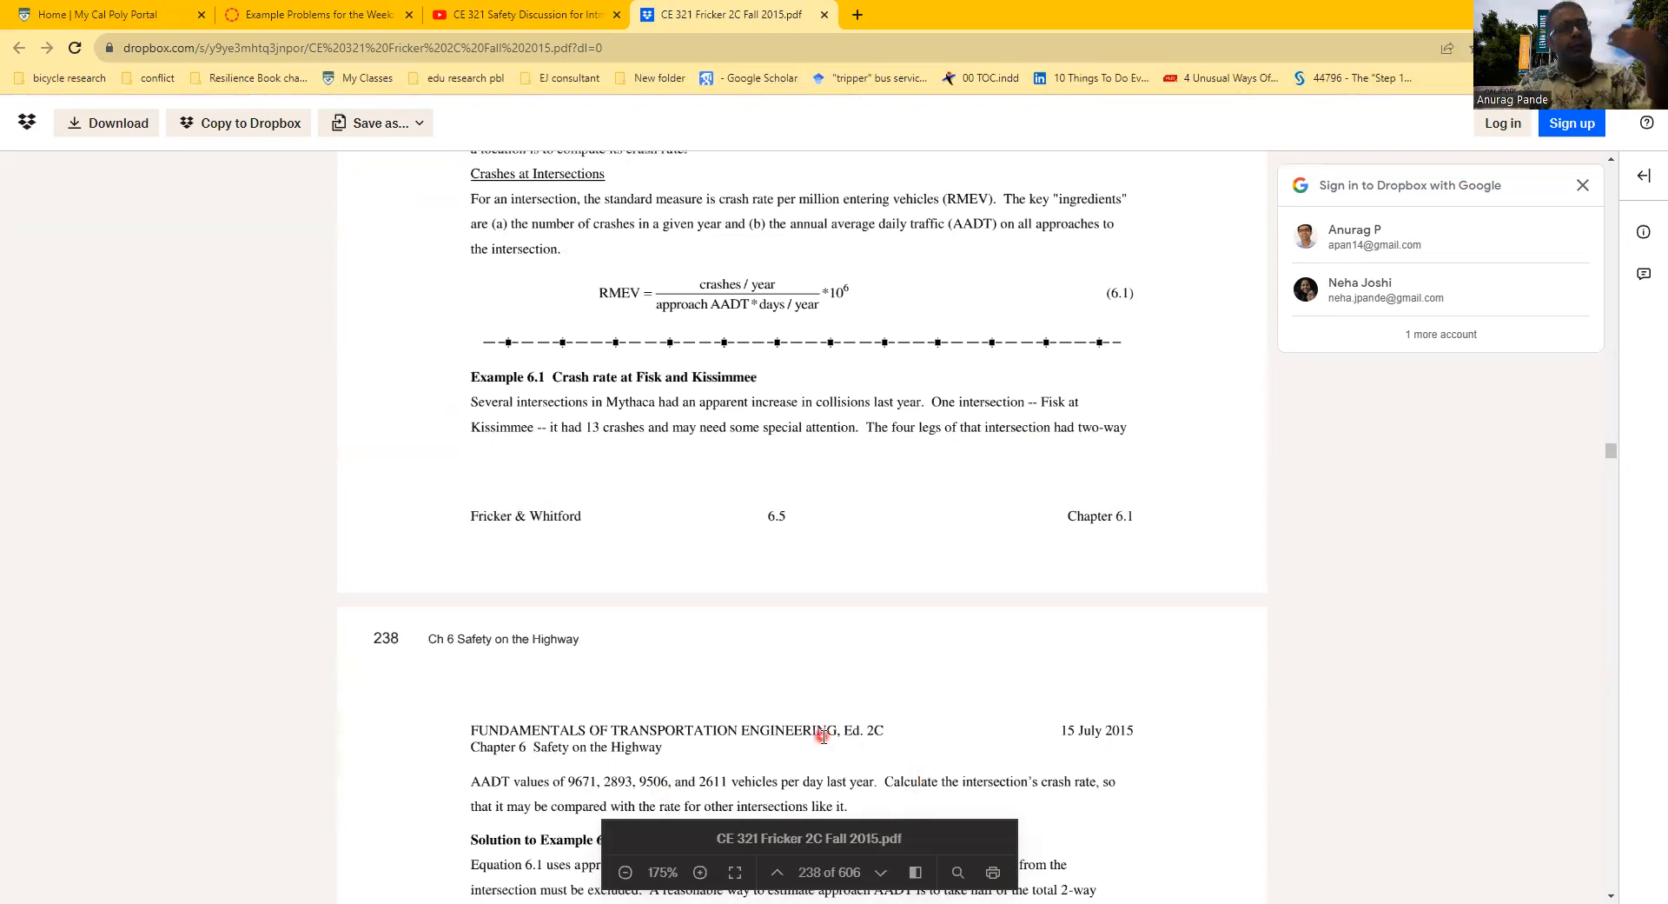
{"action": "scroll", "scroll_direction": "down", "scroll_amount": 3}
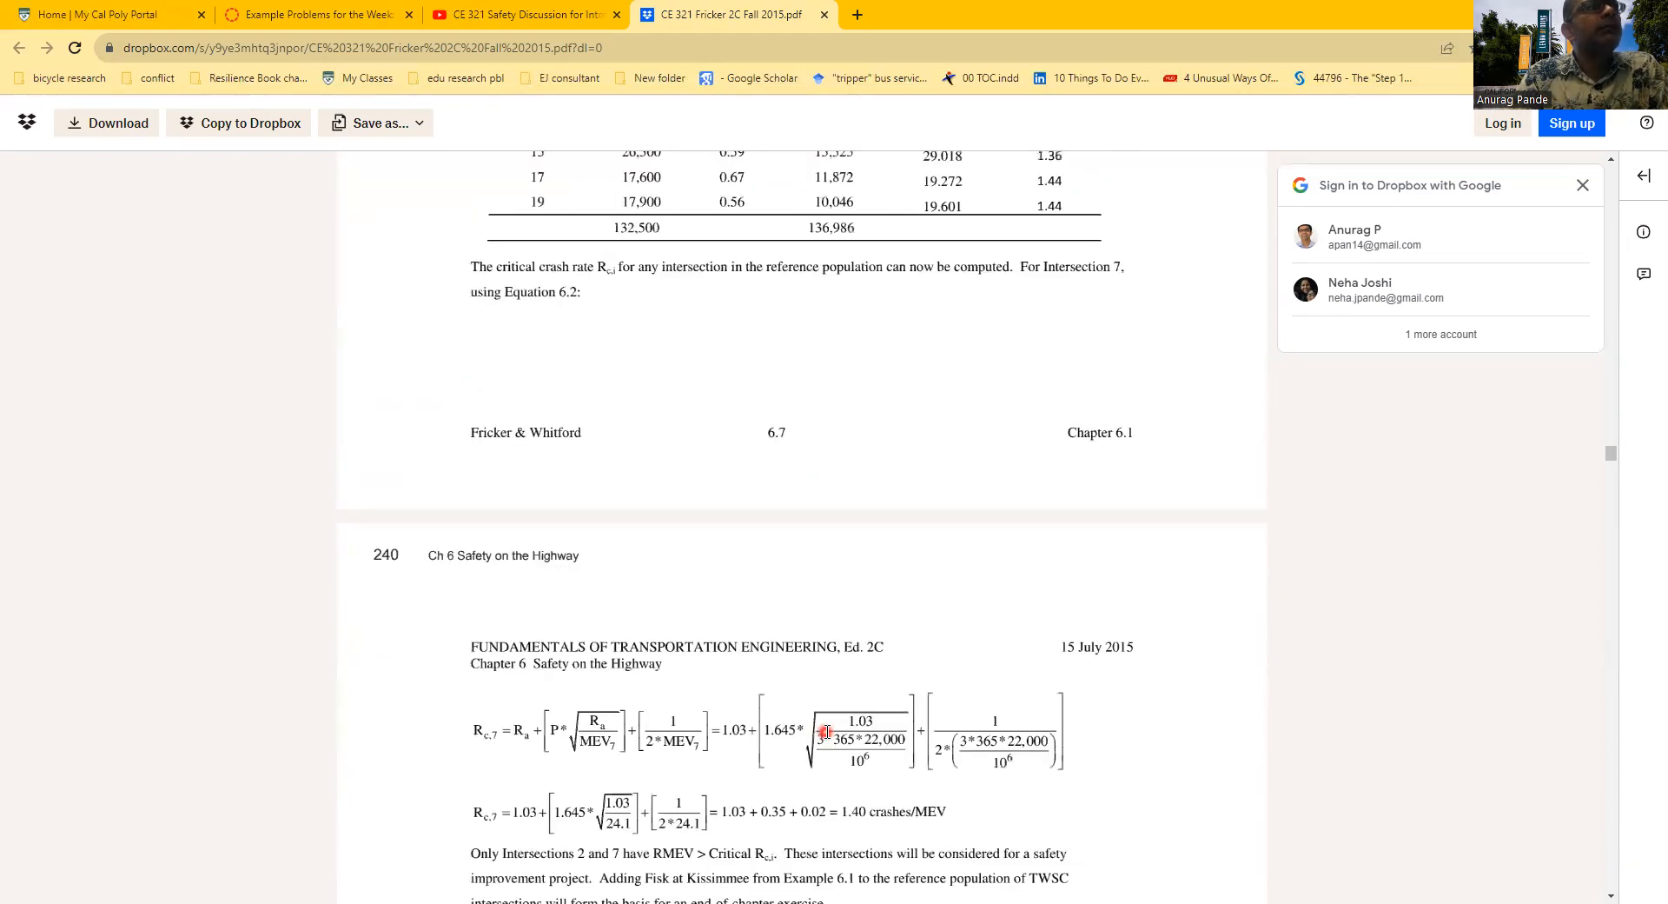
{"action": "scroll", "scroll_direction": "down", "scroll_amount": 3}
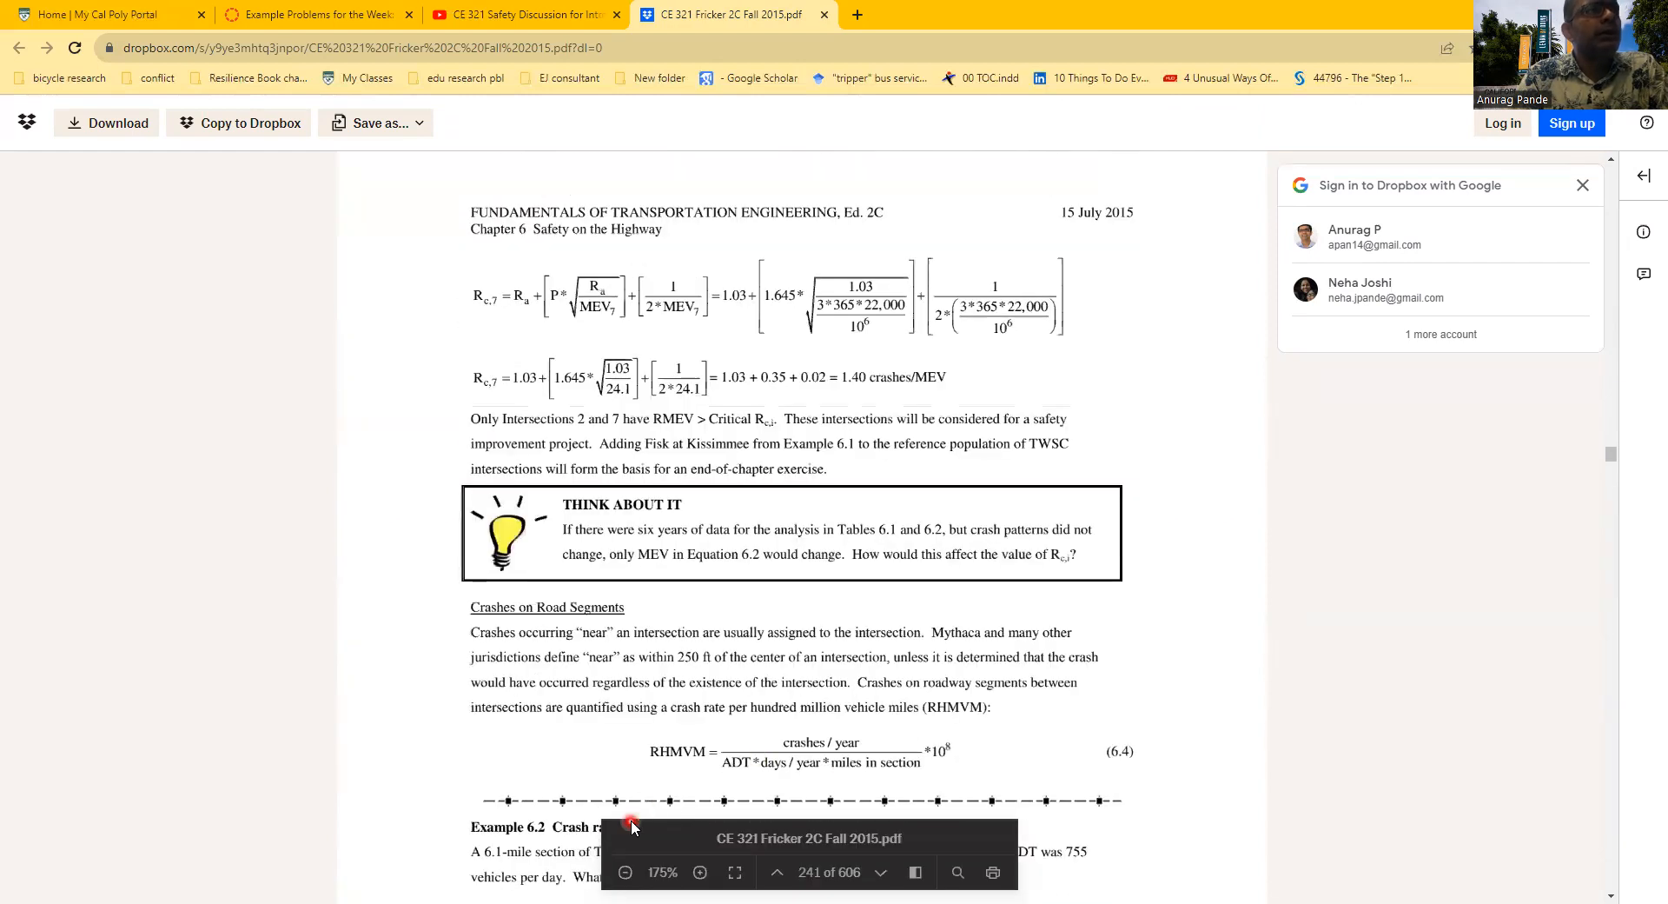
{"action": "scroll", "scroll_direction": "down", "scroll_amount": 3}
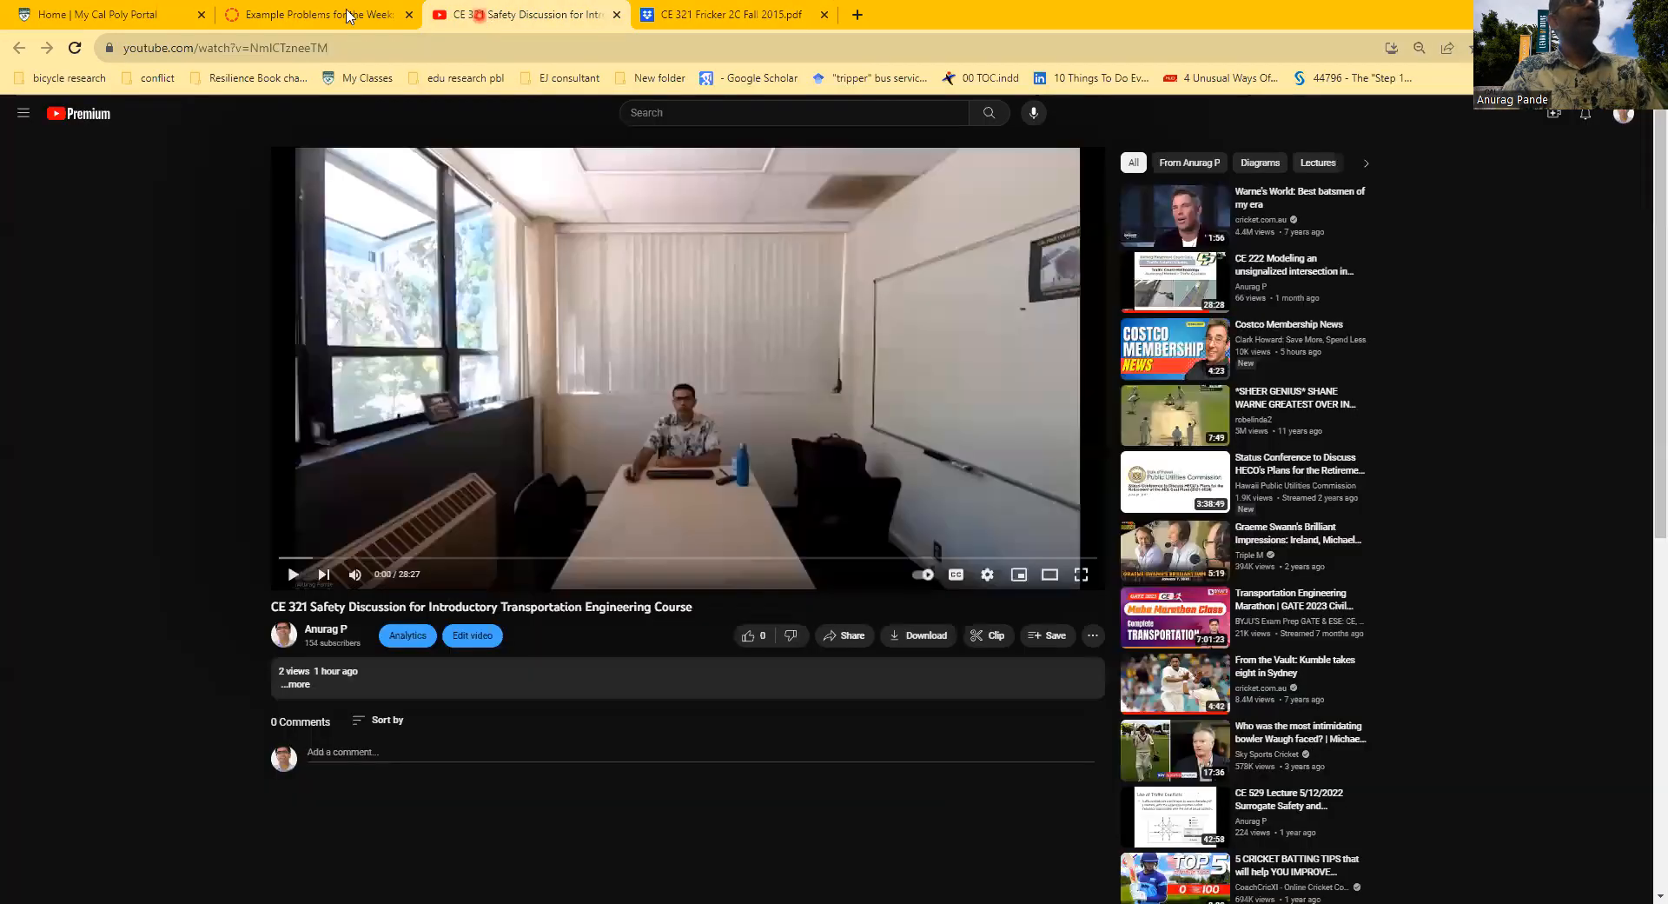
Step: Return to the Example Problems for the Week tab, then navigate back to the Week #4 Modules list
{"action": "left_click", "coordinate": [317, 14]}
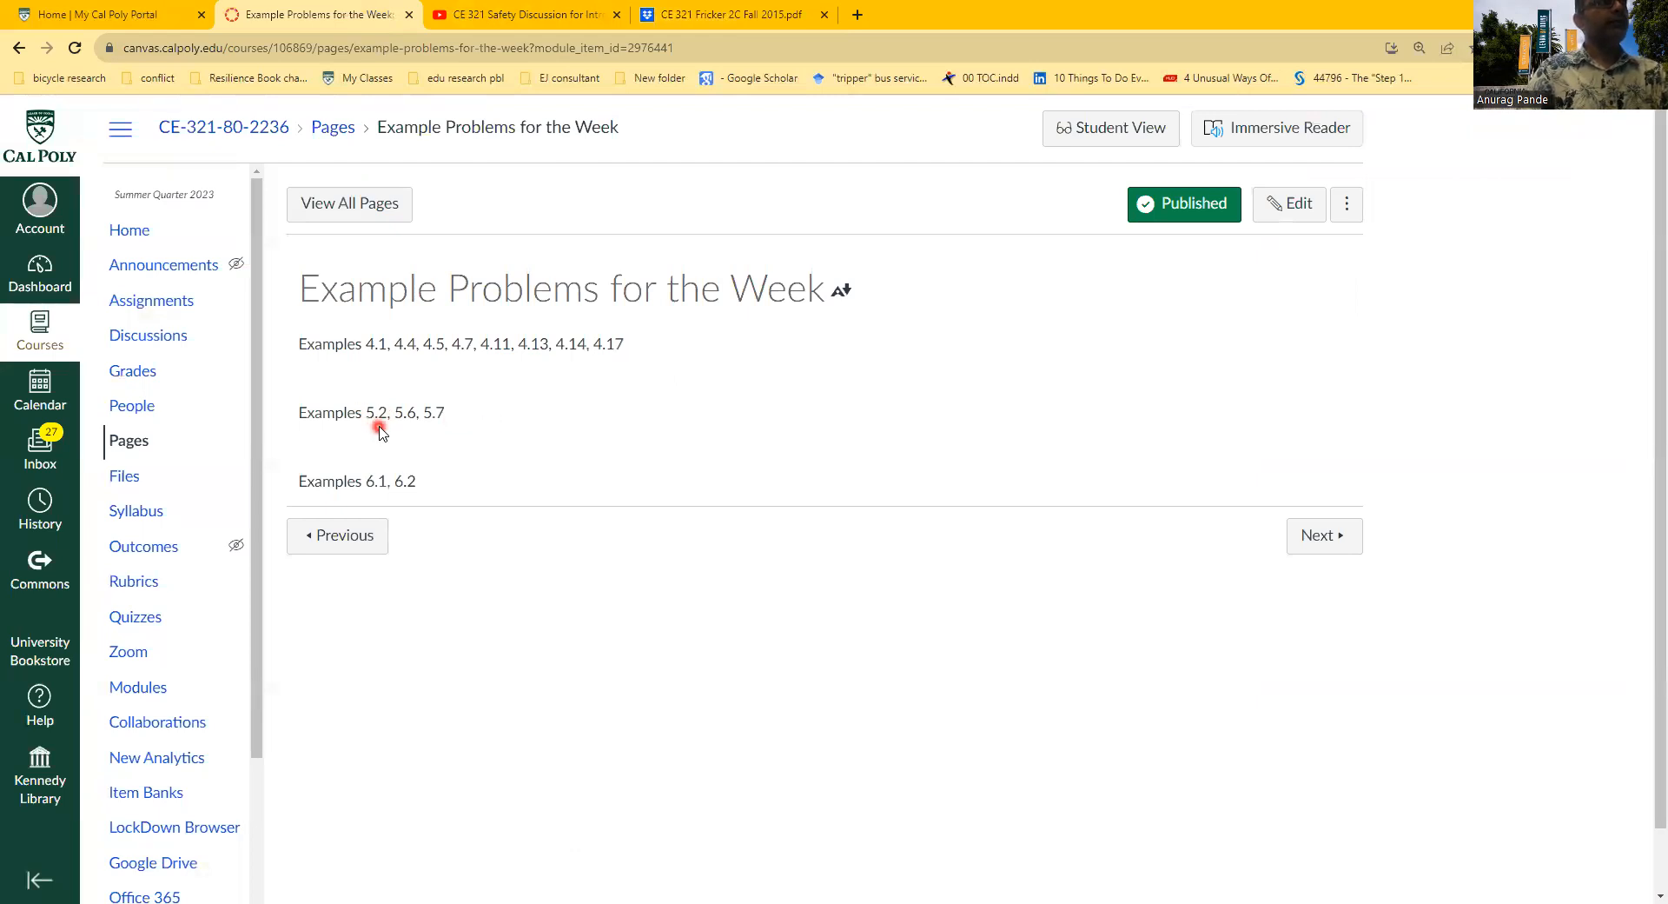
{"action": "mouse_move", "coordinate": [395, 440]}
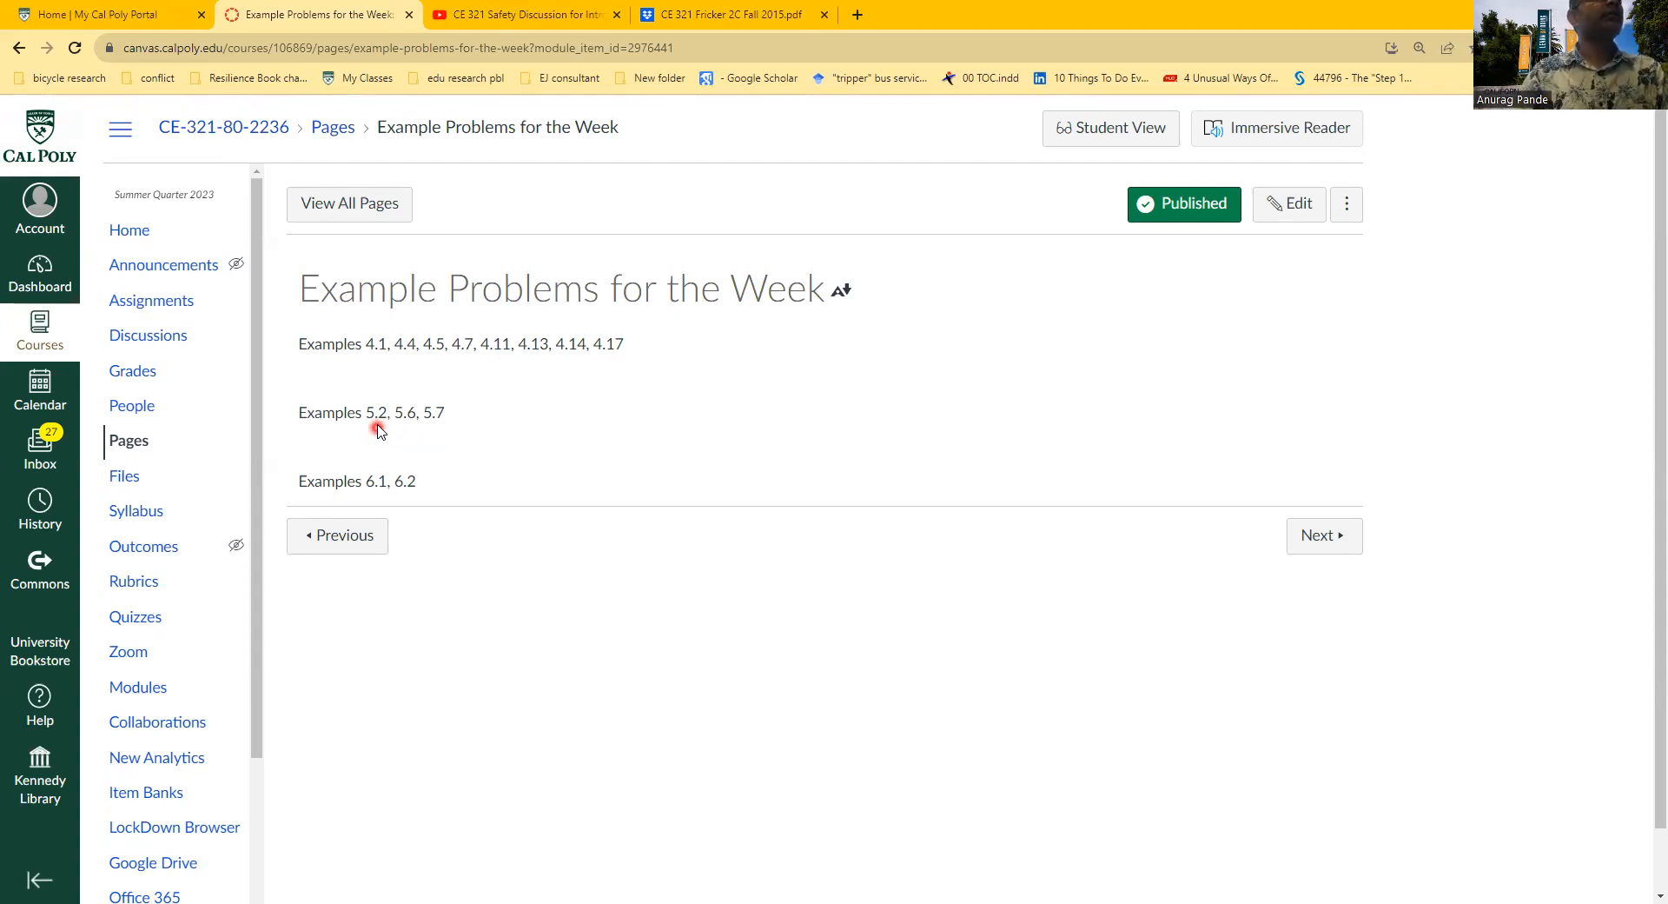
{"action": "mouse_move", "coordinate": [509, 358]}
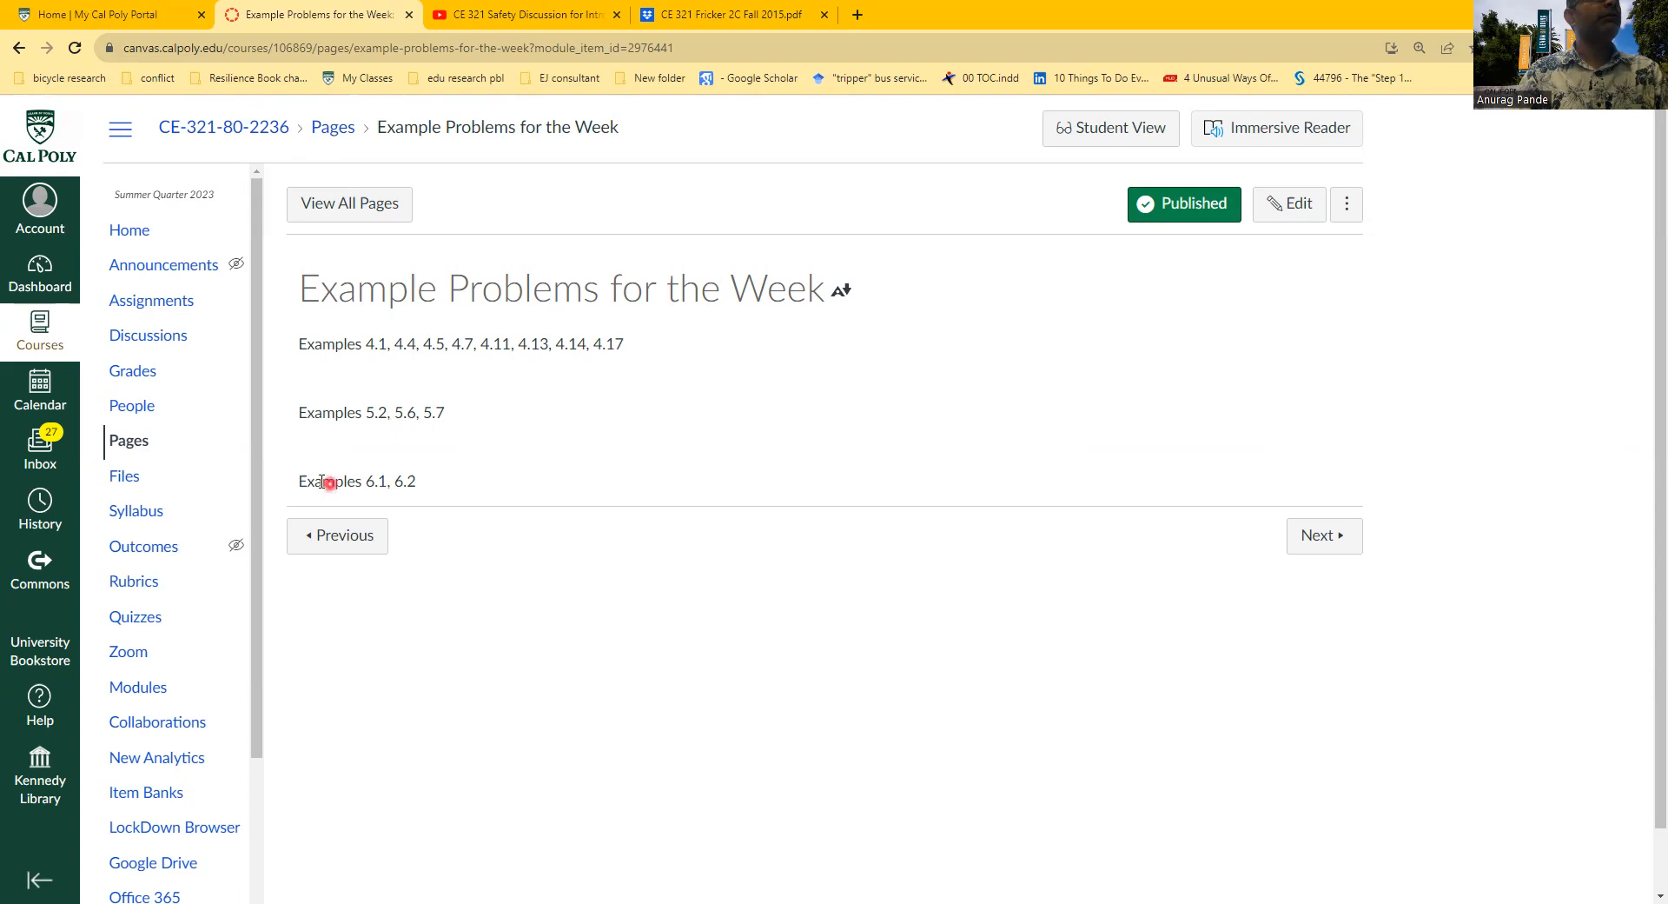
{"action": "double_click", "coordinate": [356, 479]}
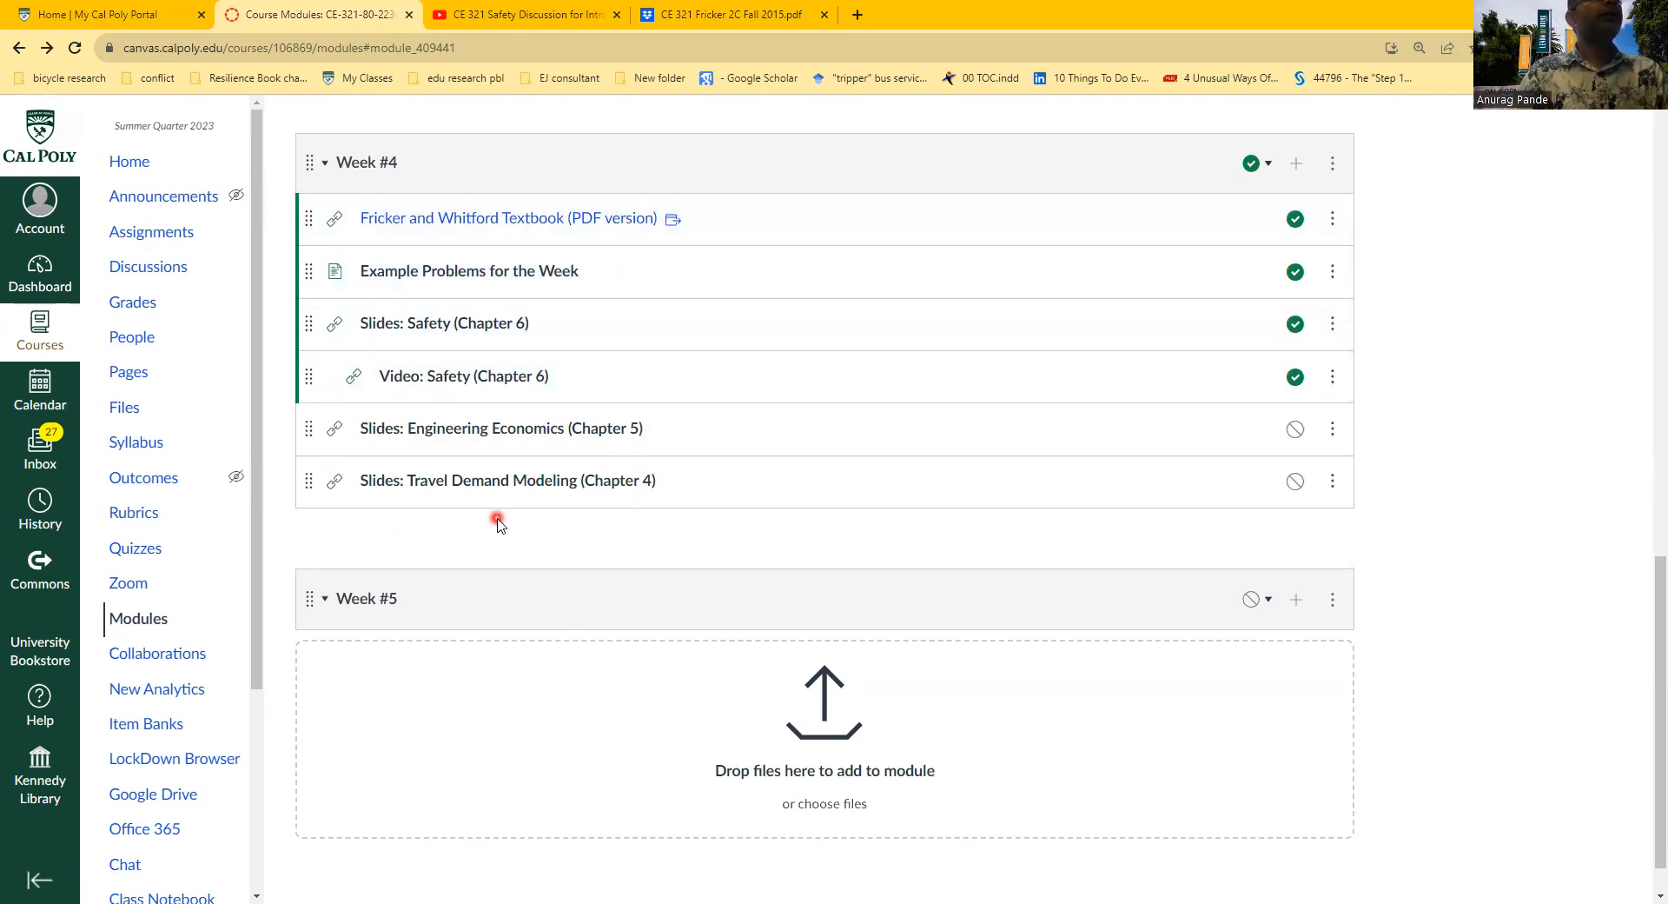
{"action": "mouse_move", "coordinate": [490, 518]}
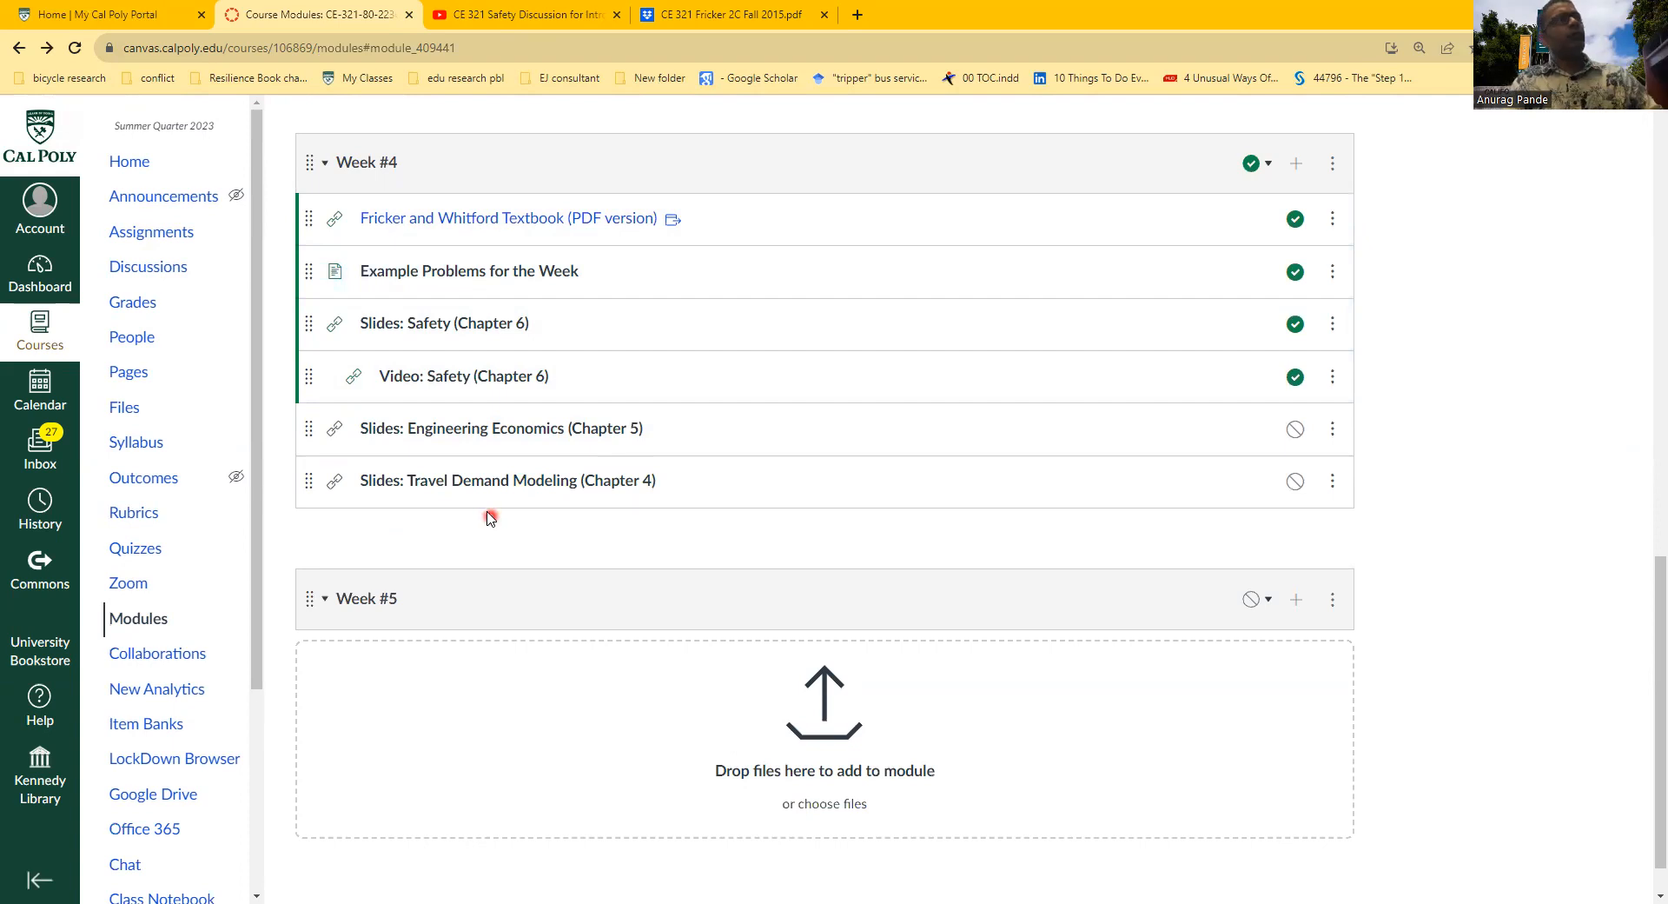